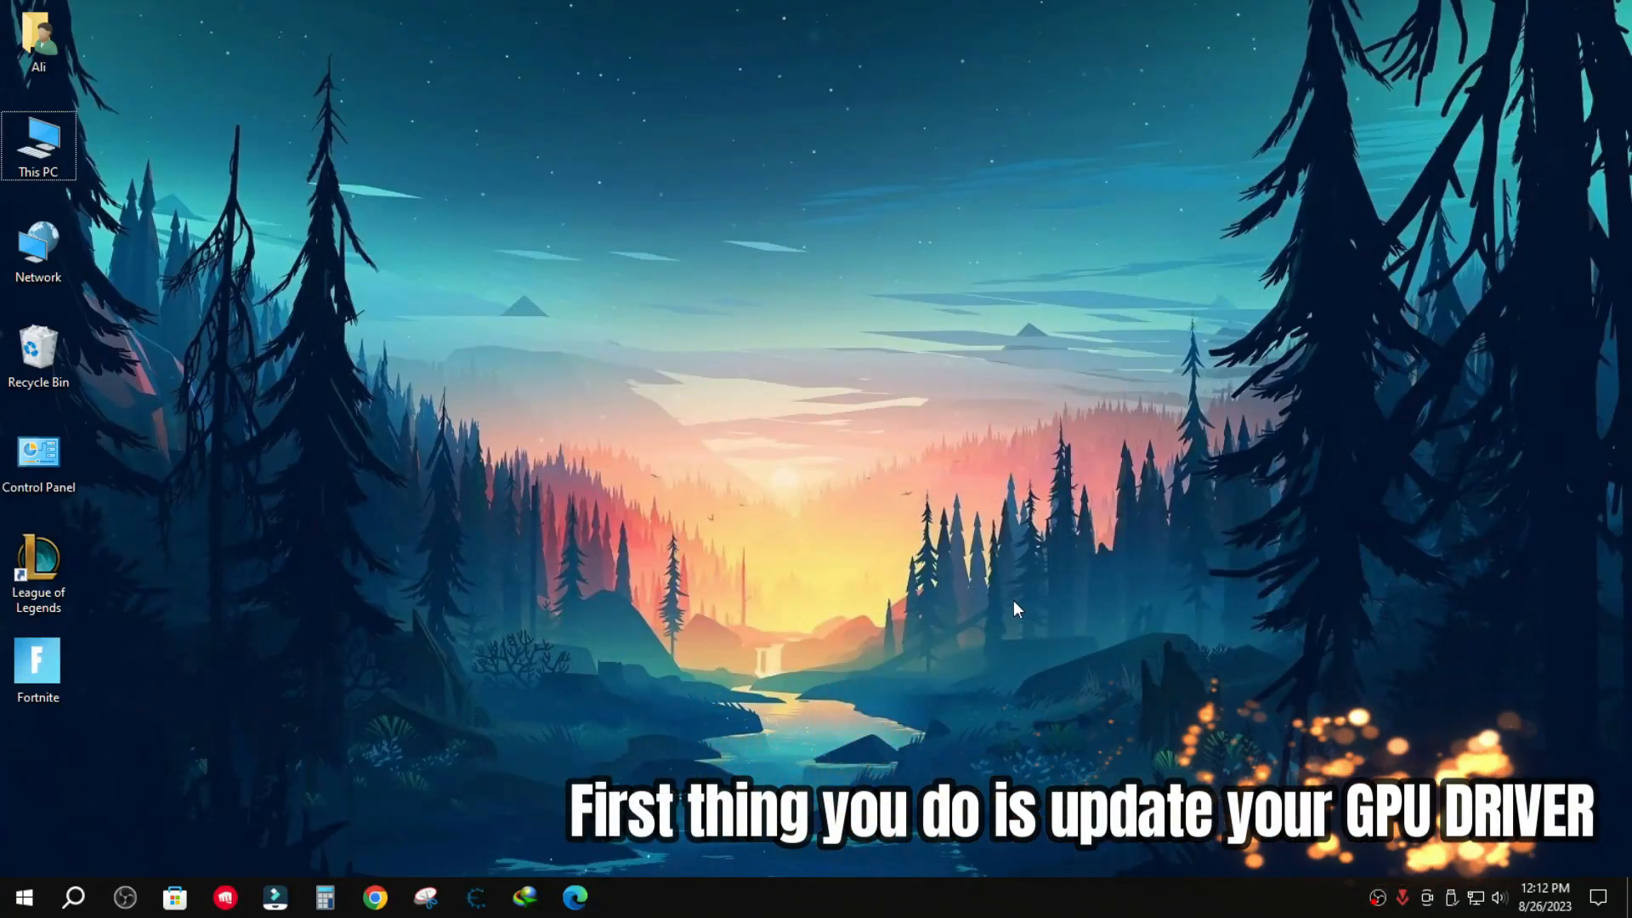
Bring up the system context menu to reach the Settings About page.
right_click(39, 146)
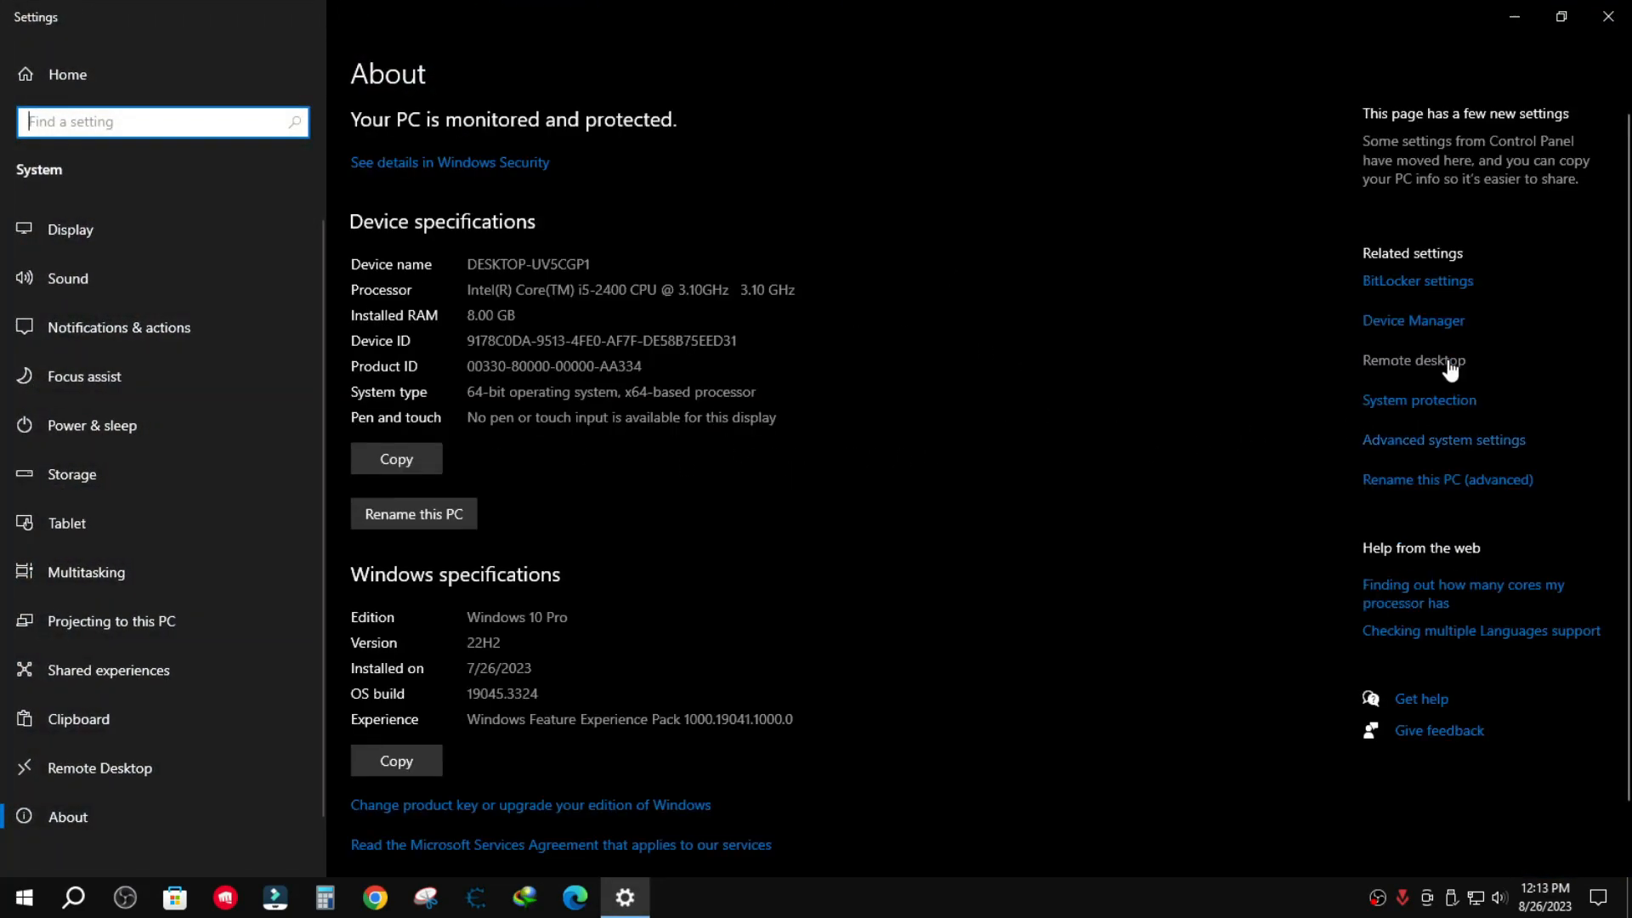
Run an automatic driver search for the Radeon(TM) RX 460 Graphics in Device Manager, then close it.
left_click(1413, 320)
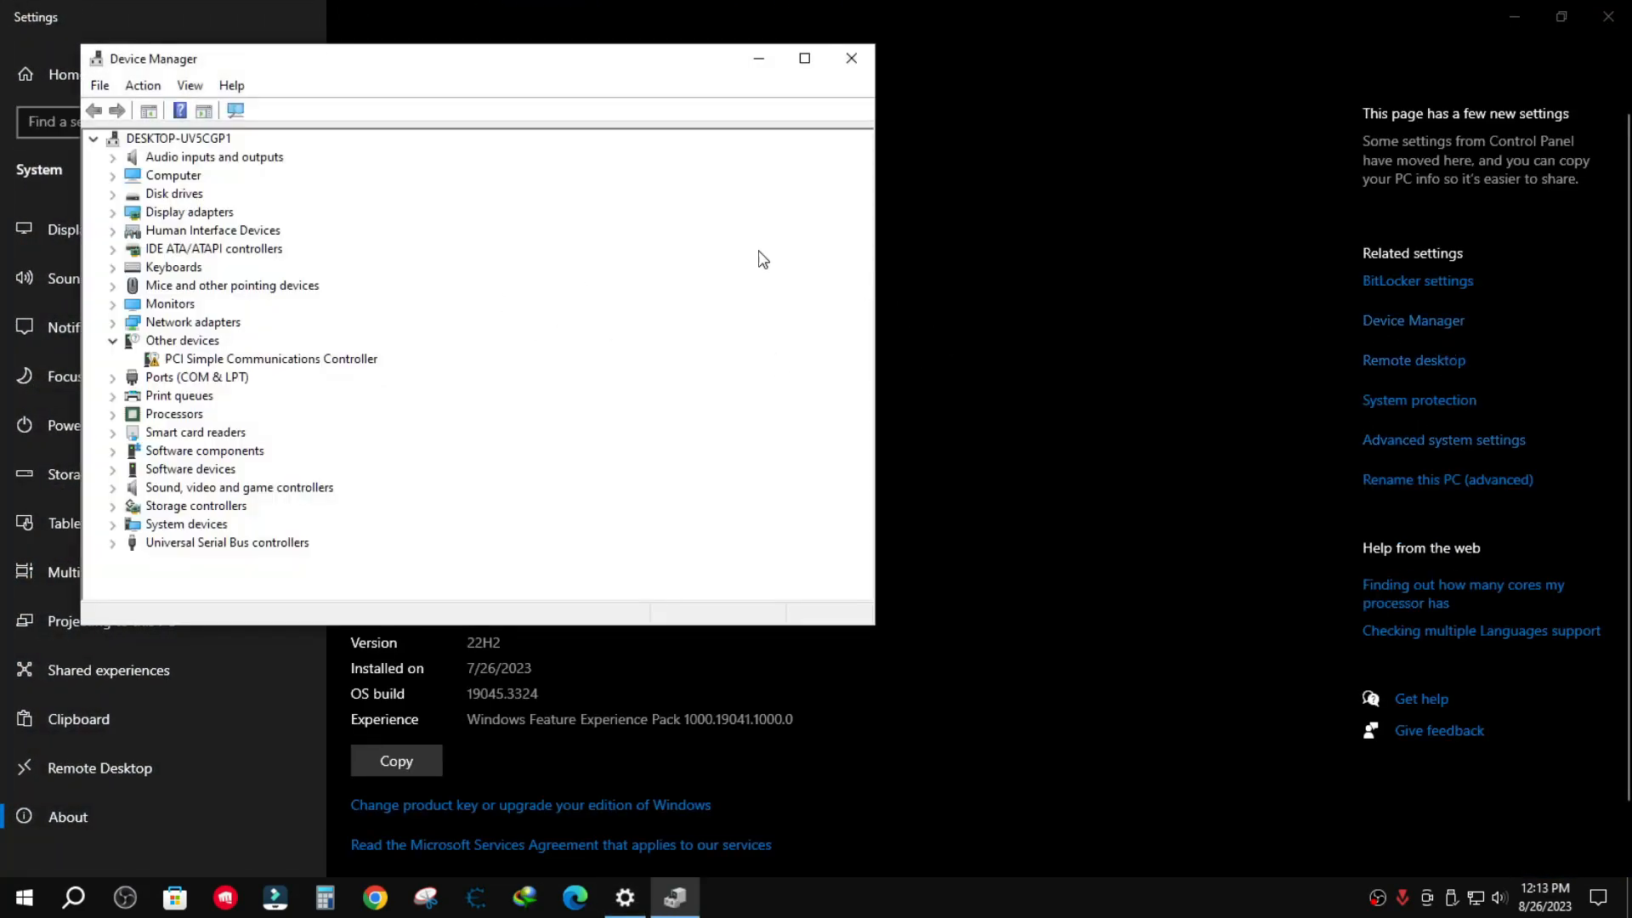
right_click(220, 230)
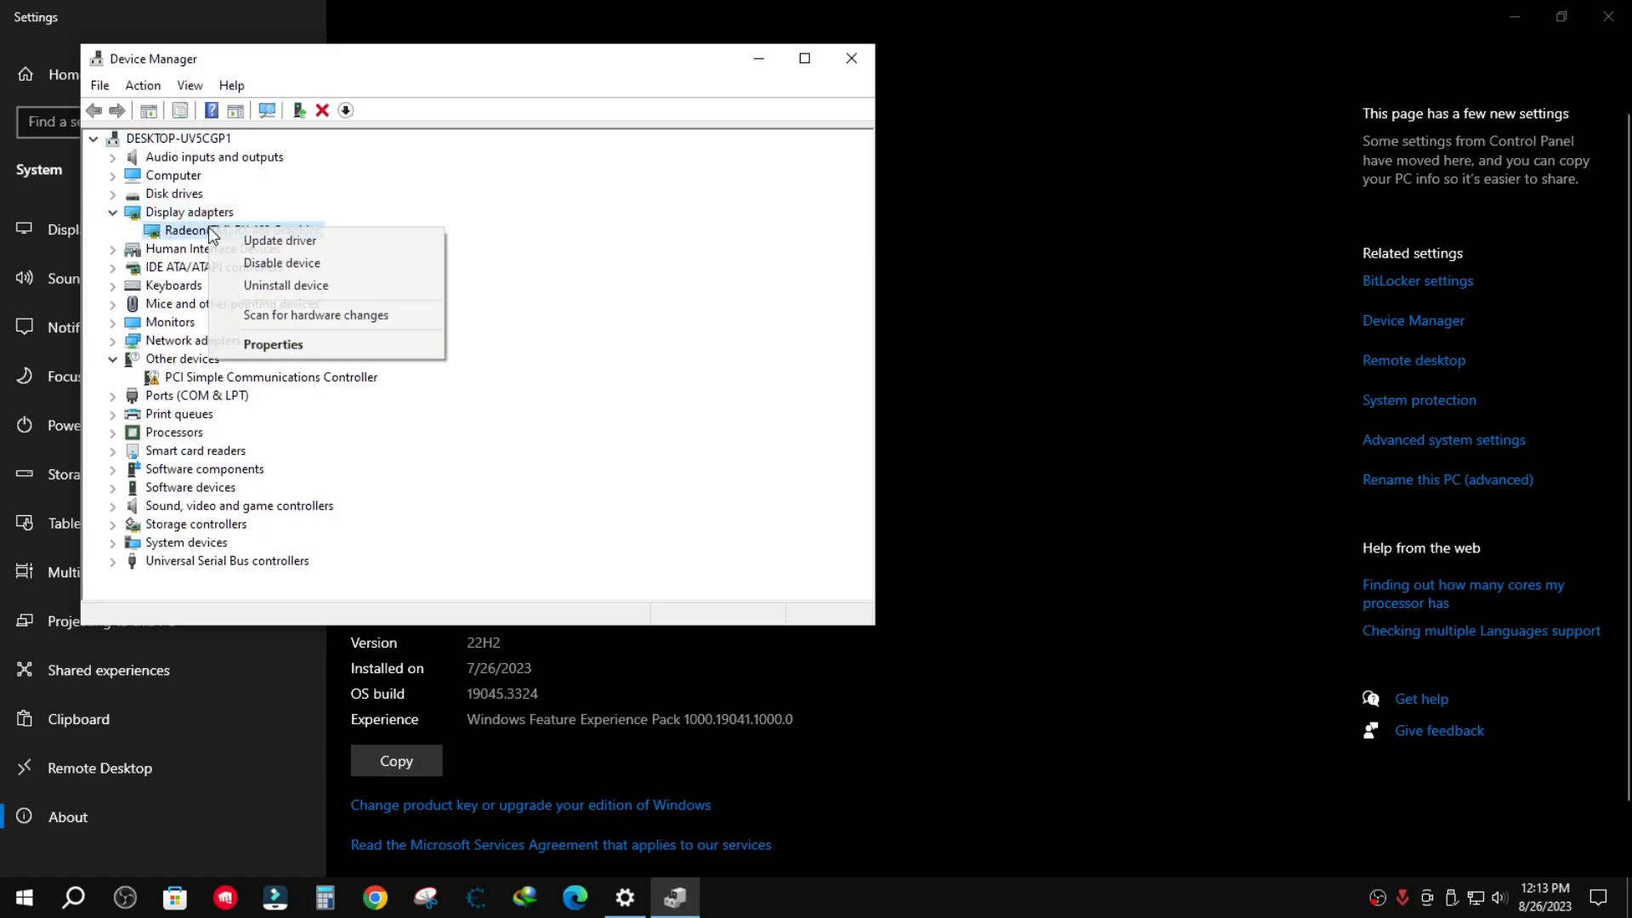
left_click(279, 240)
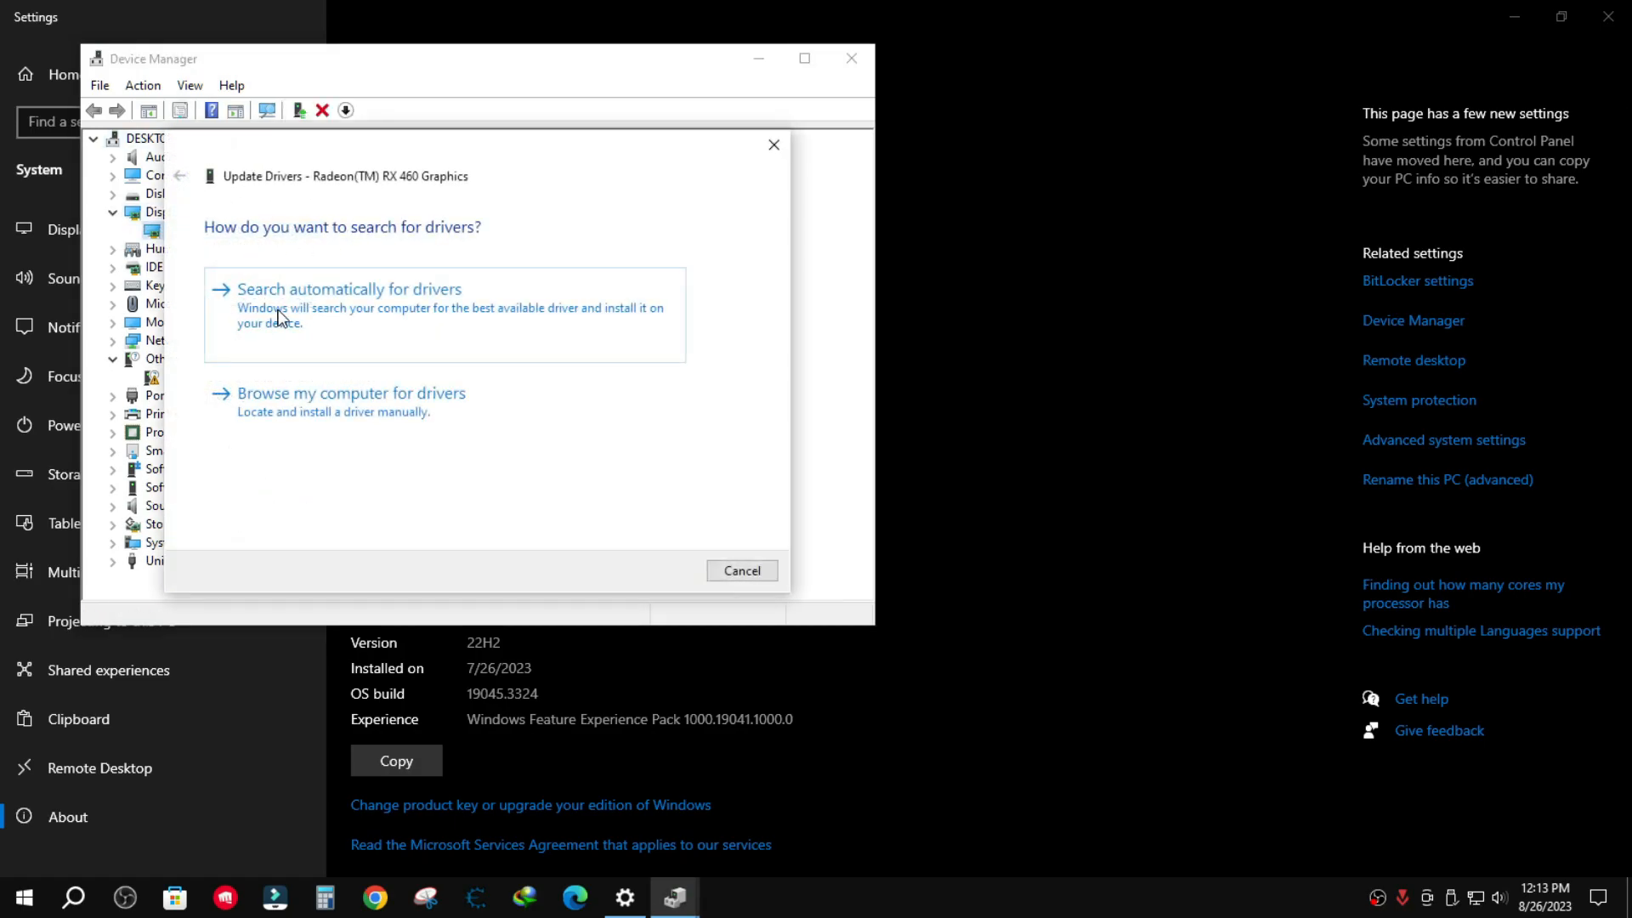
left_click(347, 289)
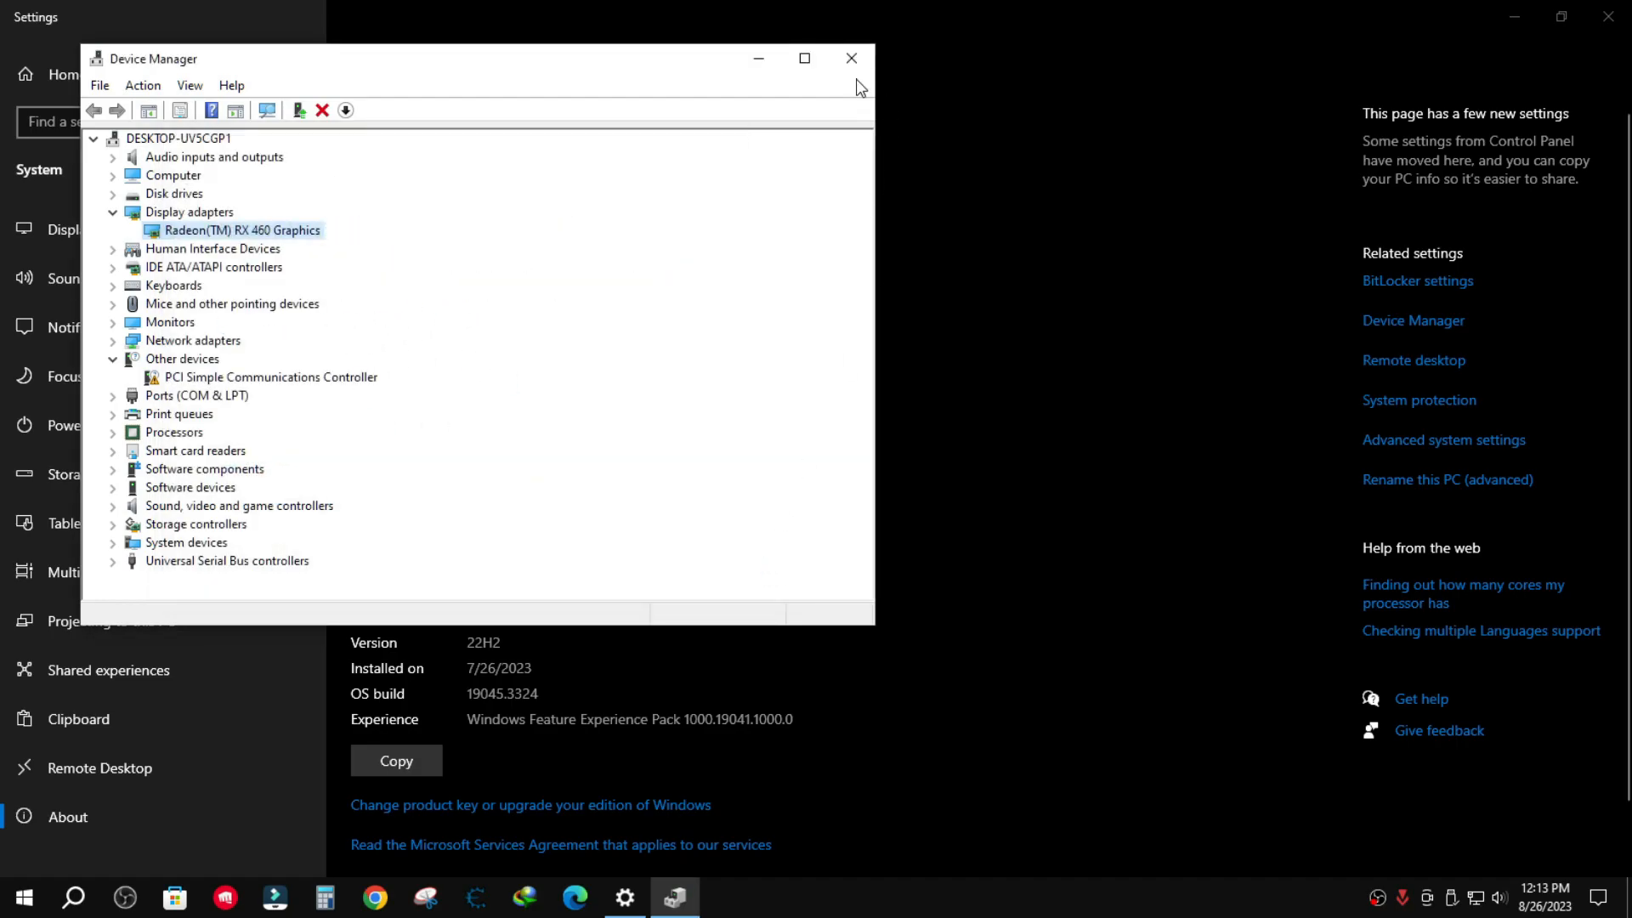
left_click(850, 58)
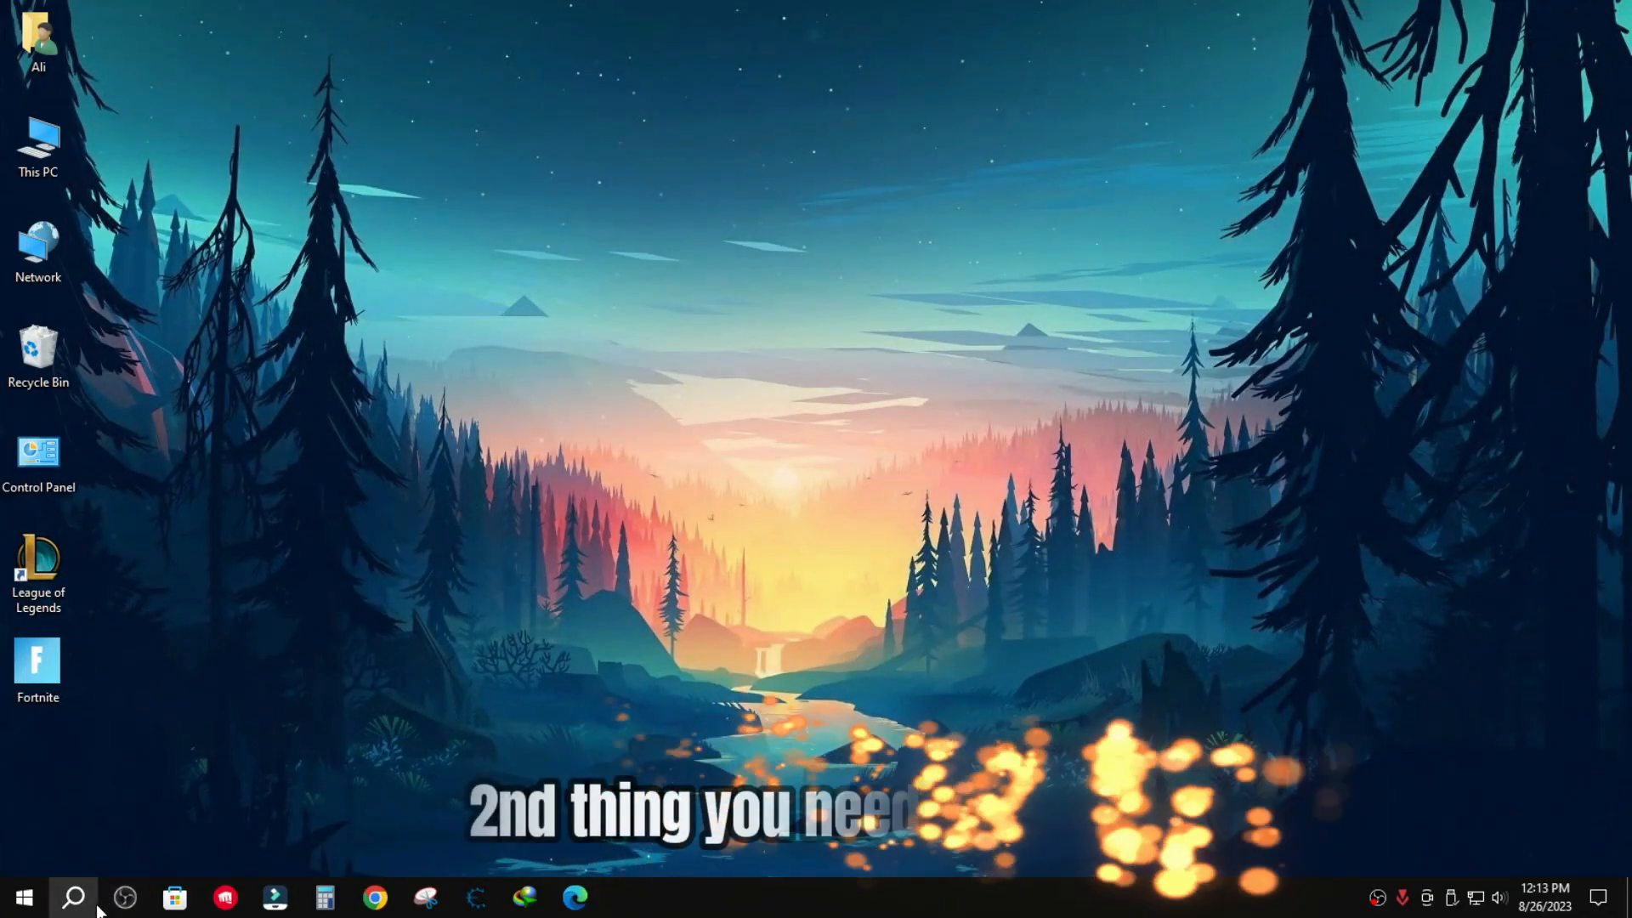
Search 'windows U' and land on the Windows Update 'Check for updates' settings page.
left_click(73, 898)
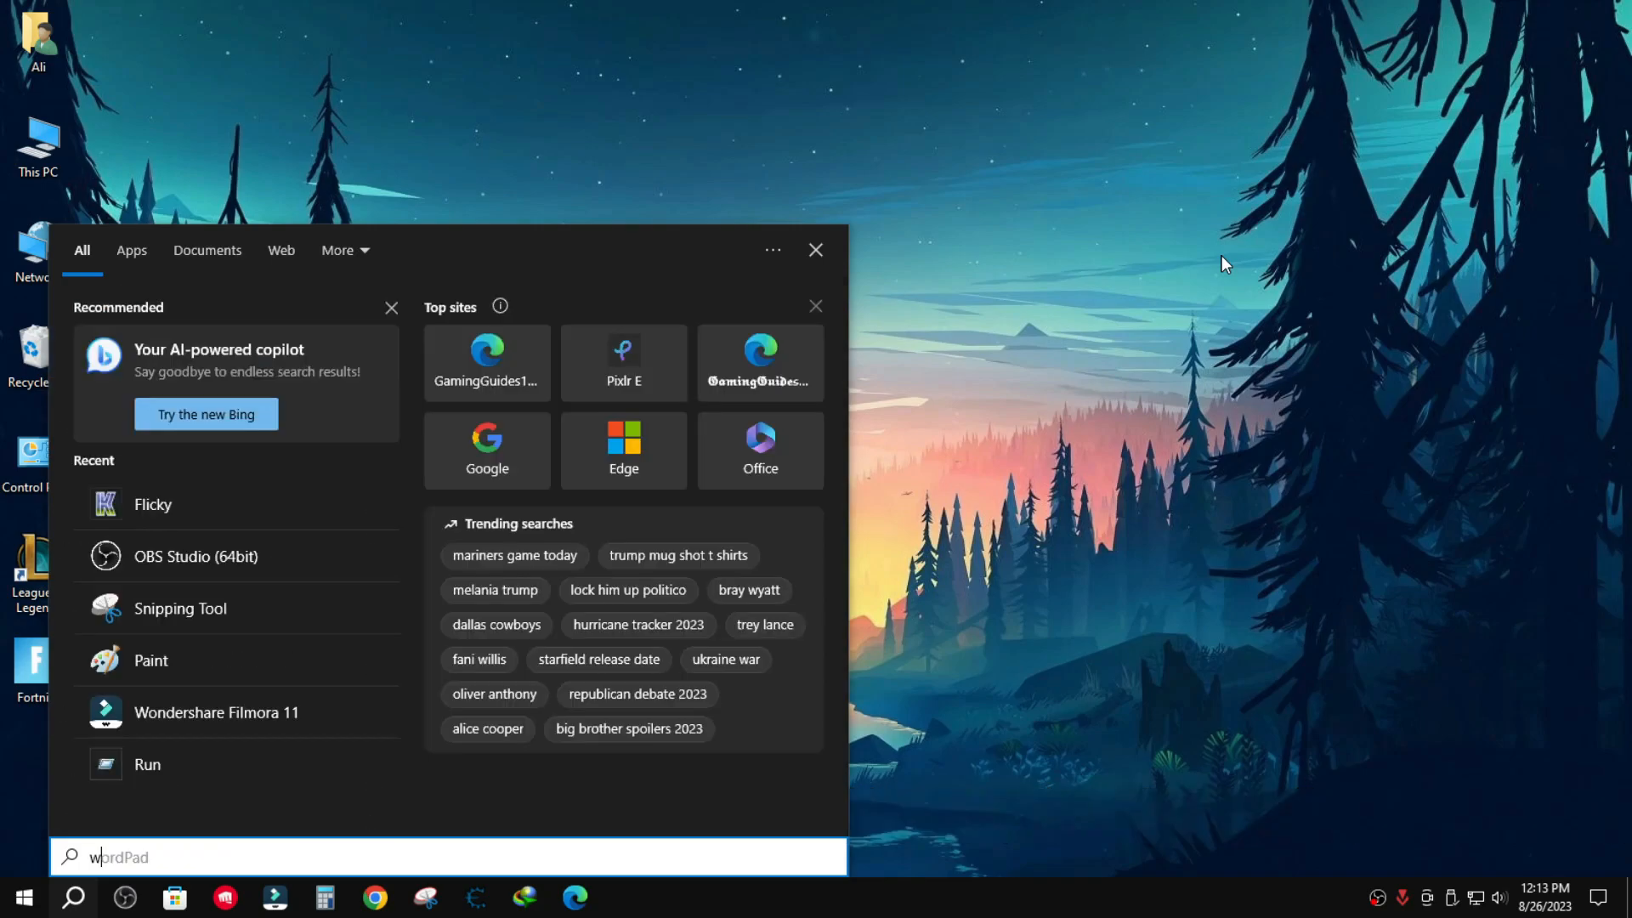
type("windows U")
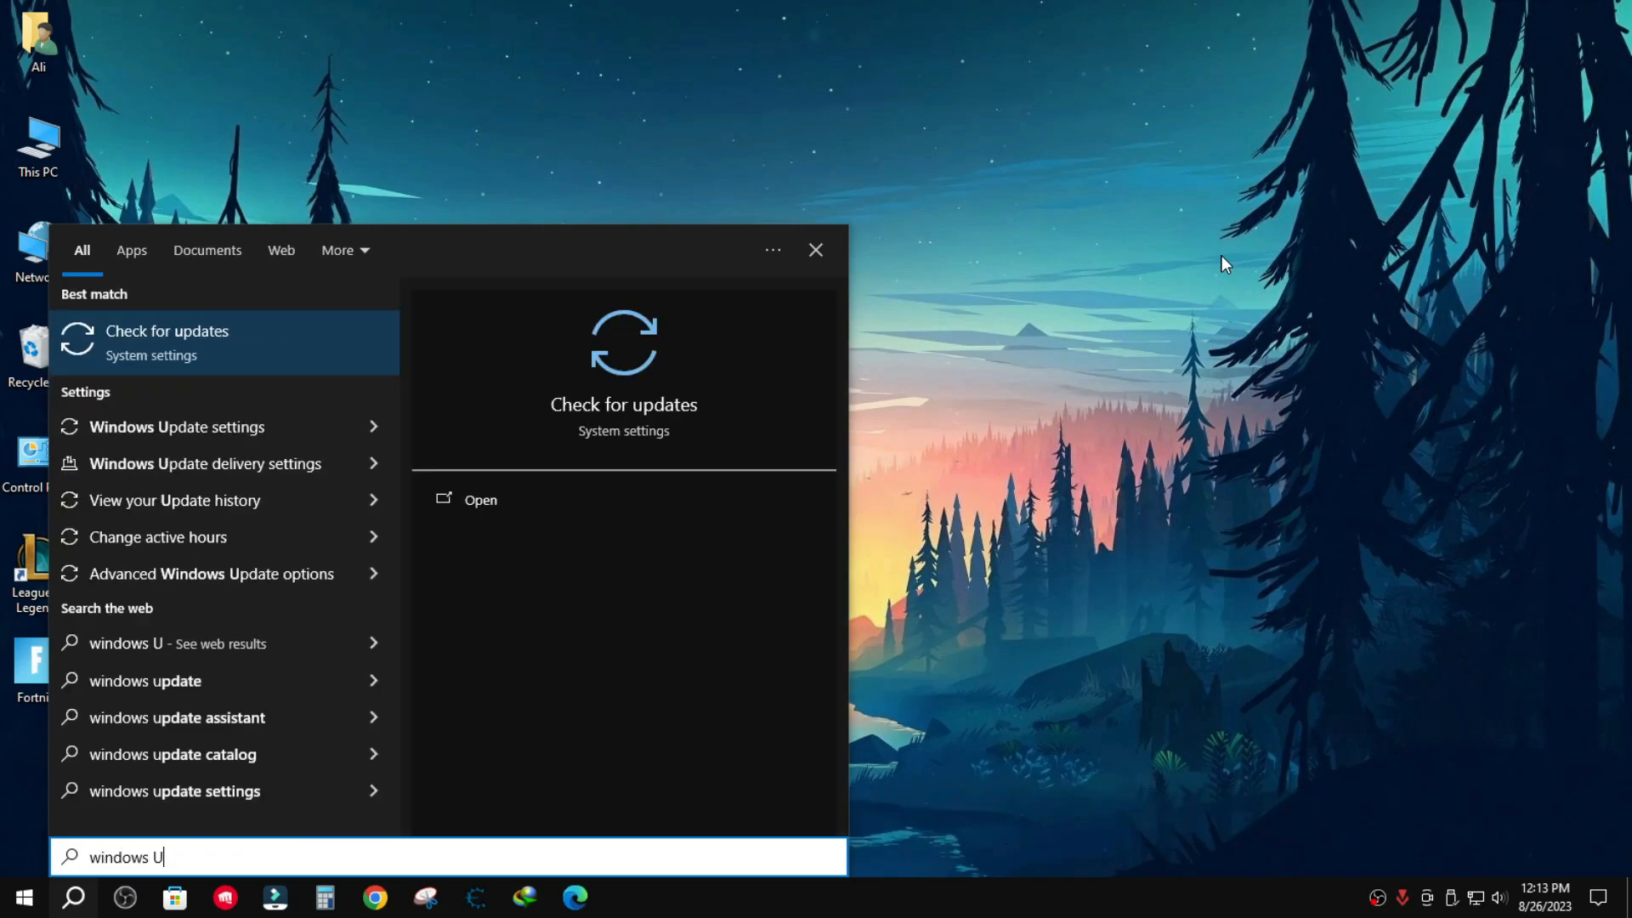
left_click(165, 332)
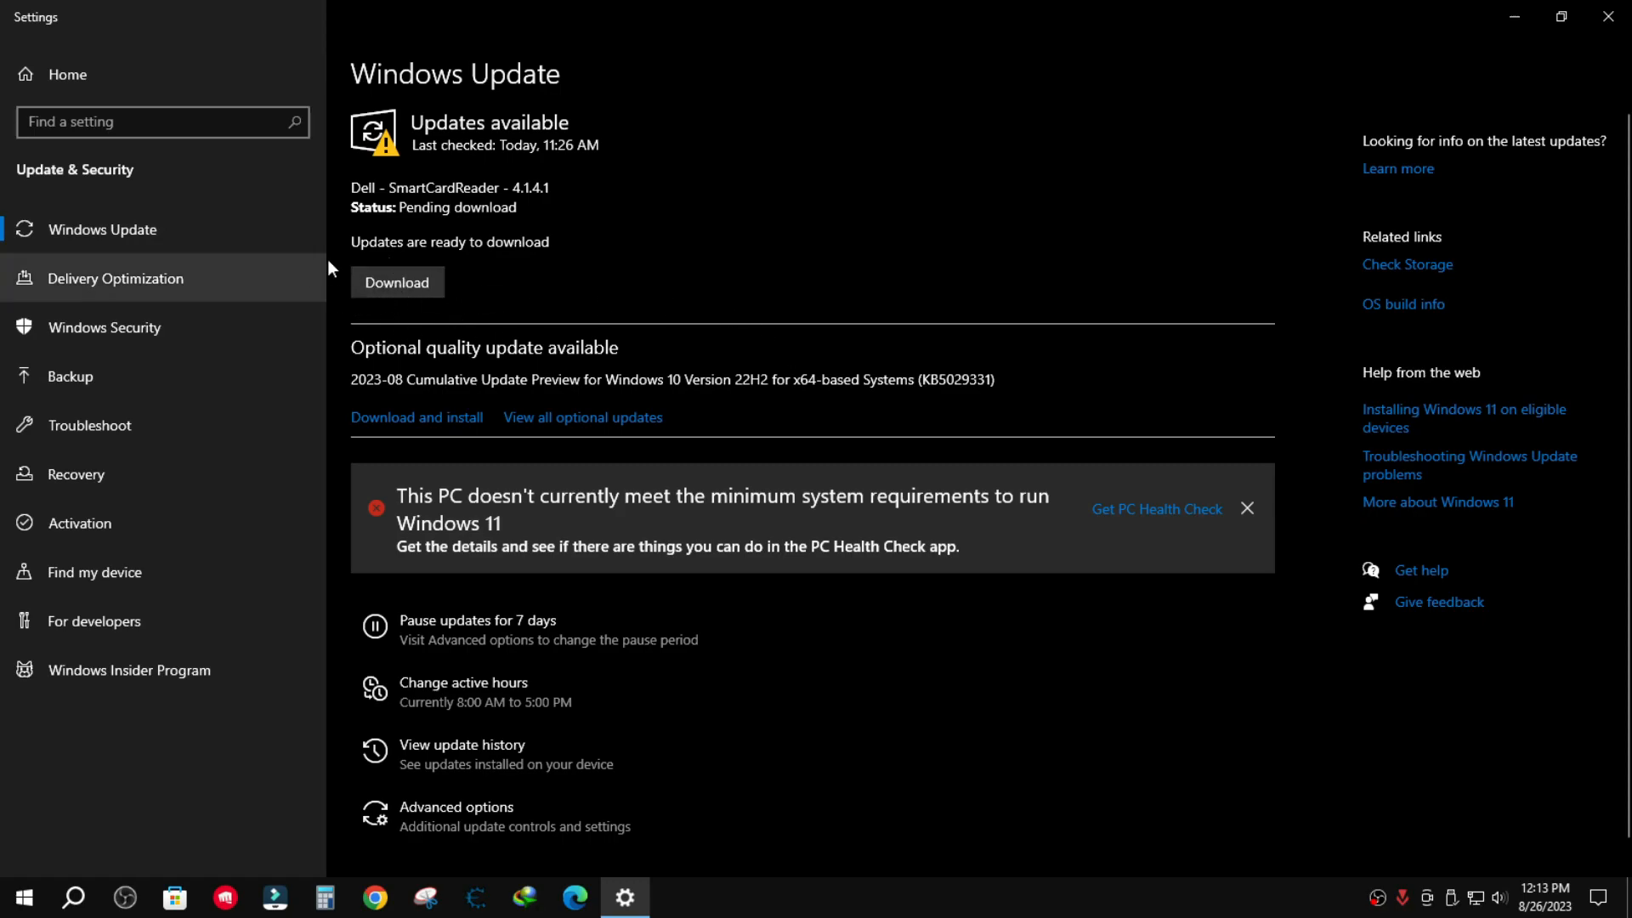
mouse_move(536, 333)
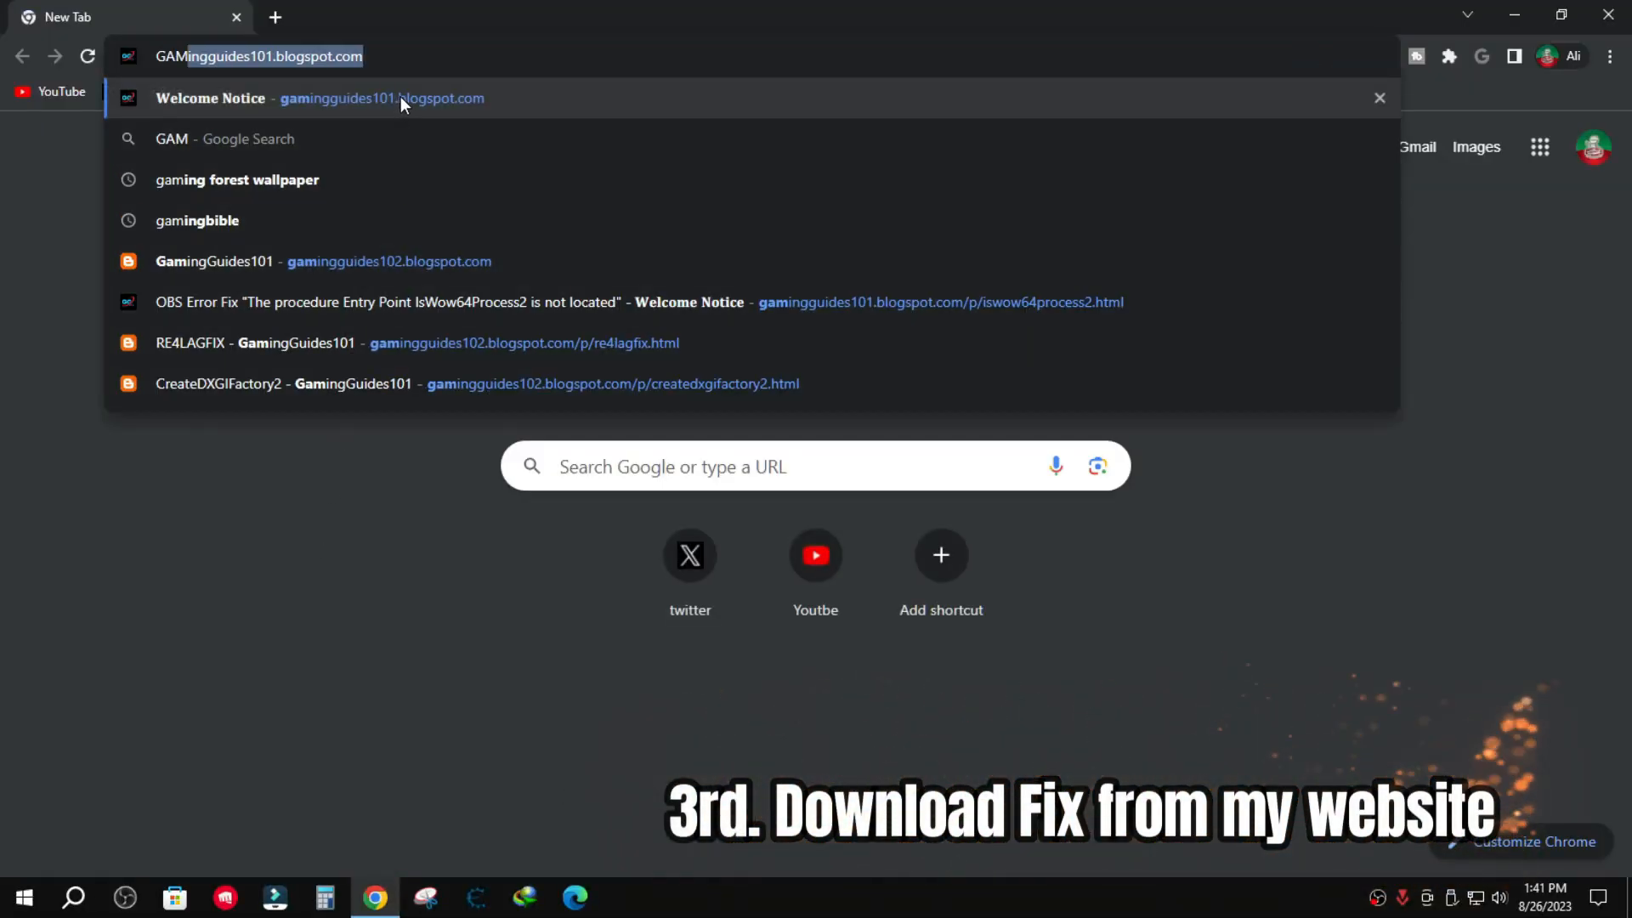
Go to gamingguides101.blogspot.com's D3D11-Compatible GPU fix page and bring its download steps into view.
left_click(313, 99)
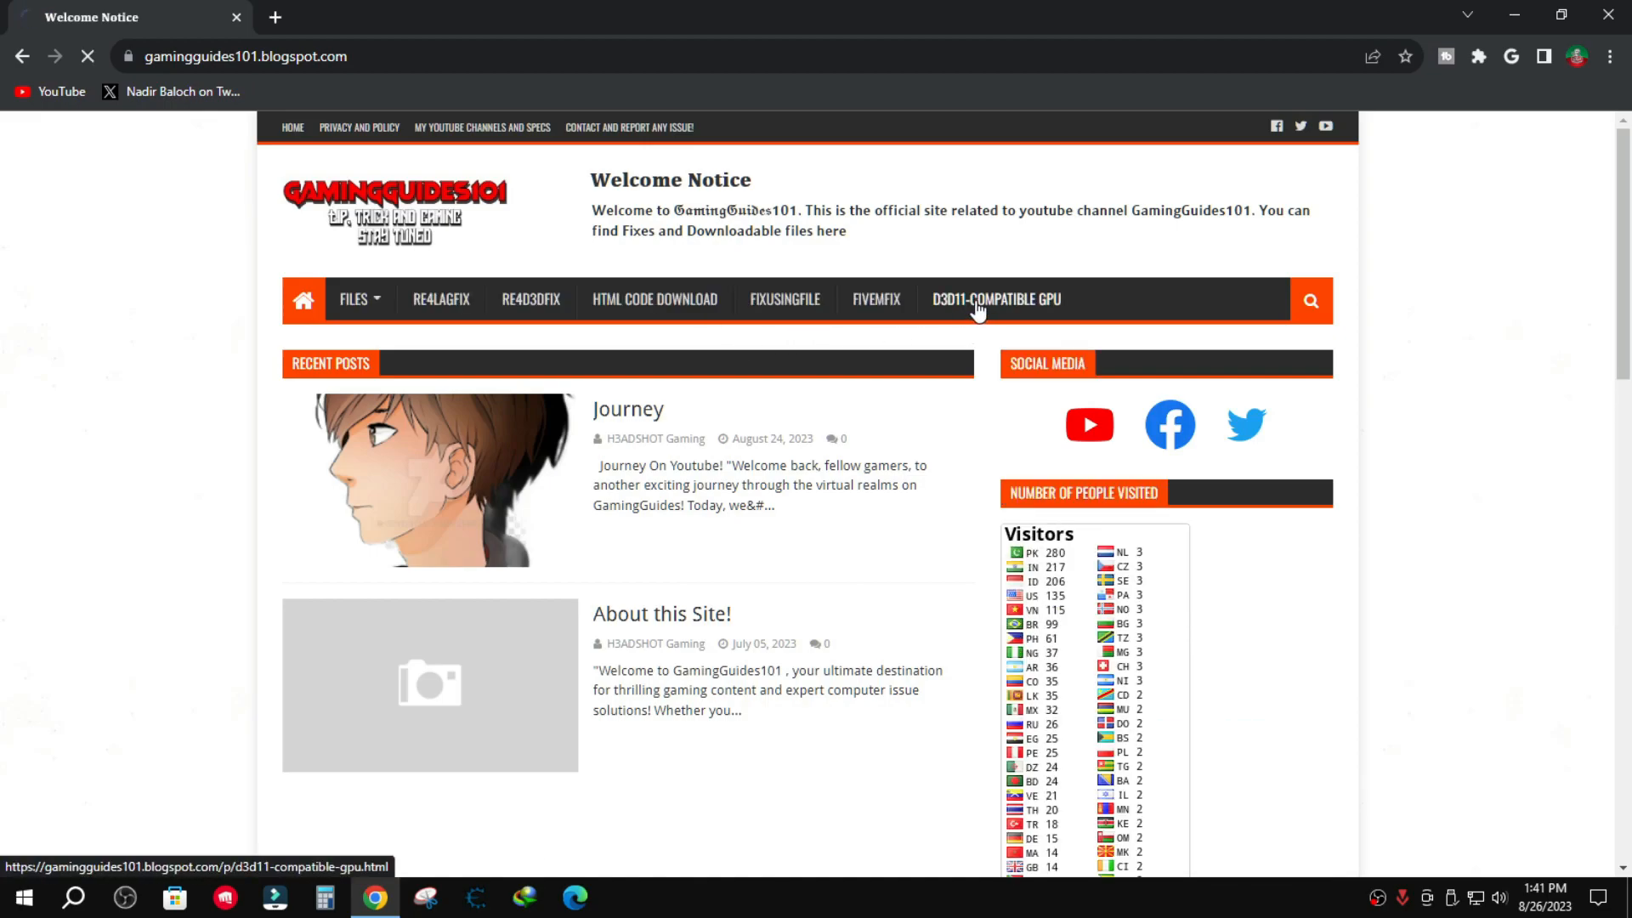
left_click(994, 299)
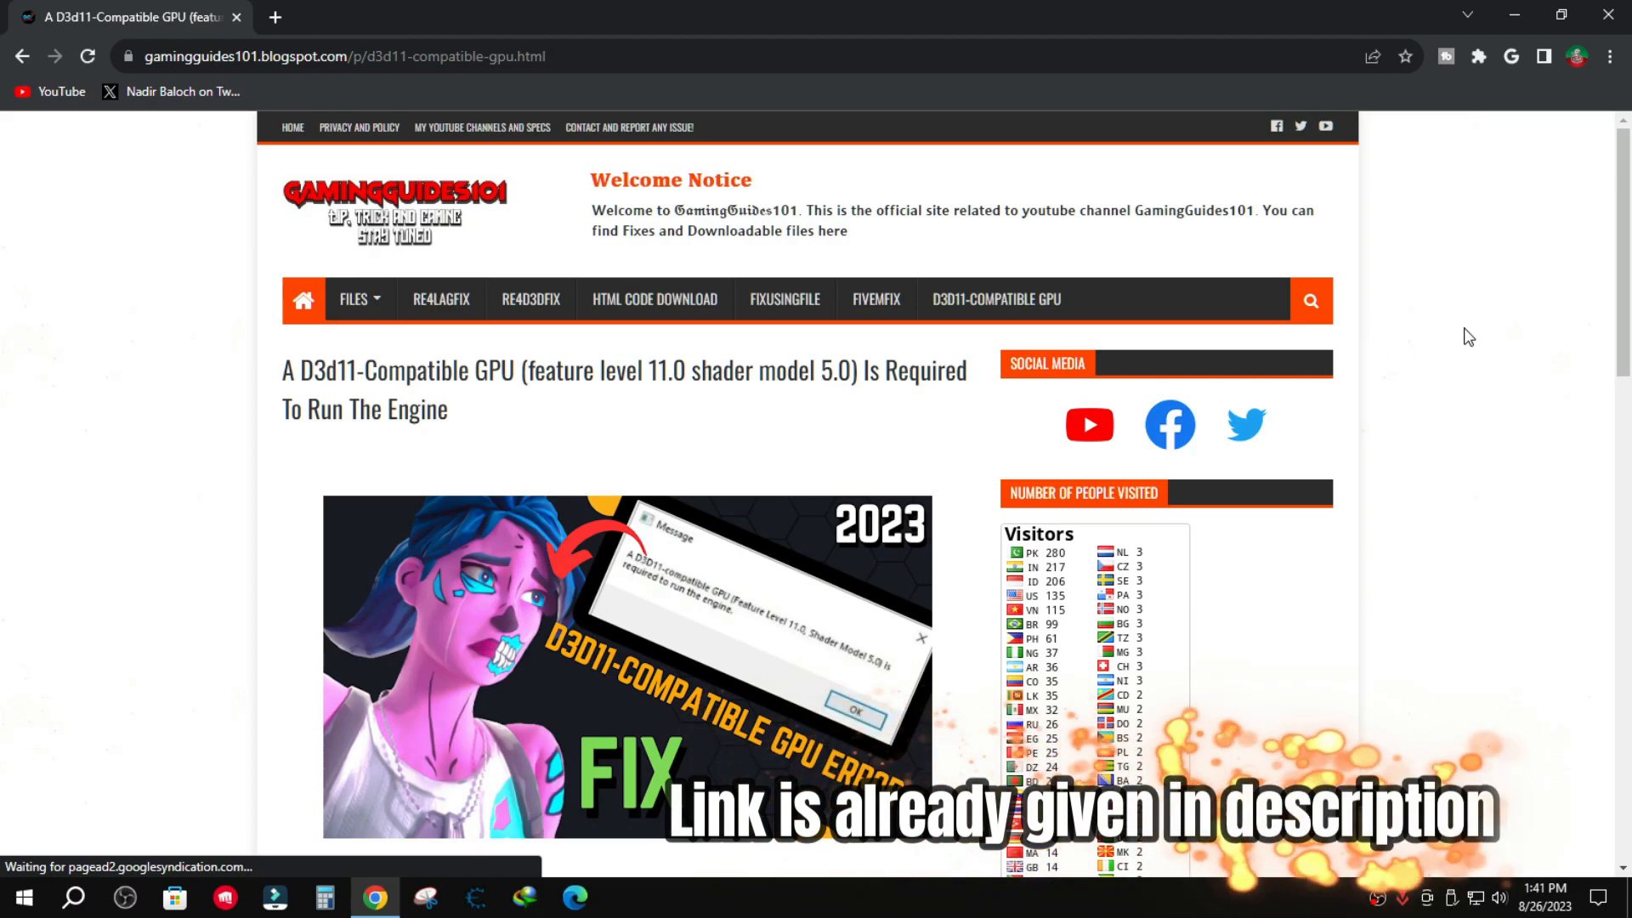
scroll("down", 3)
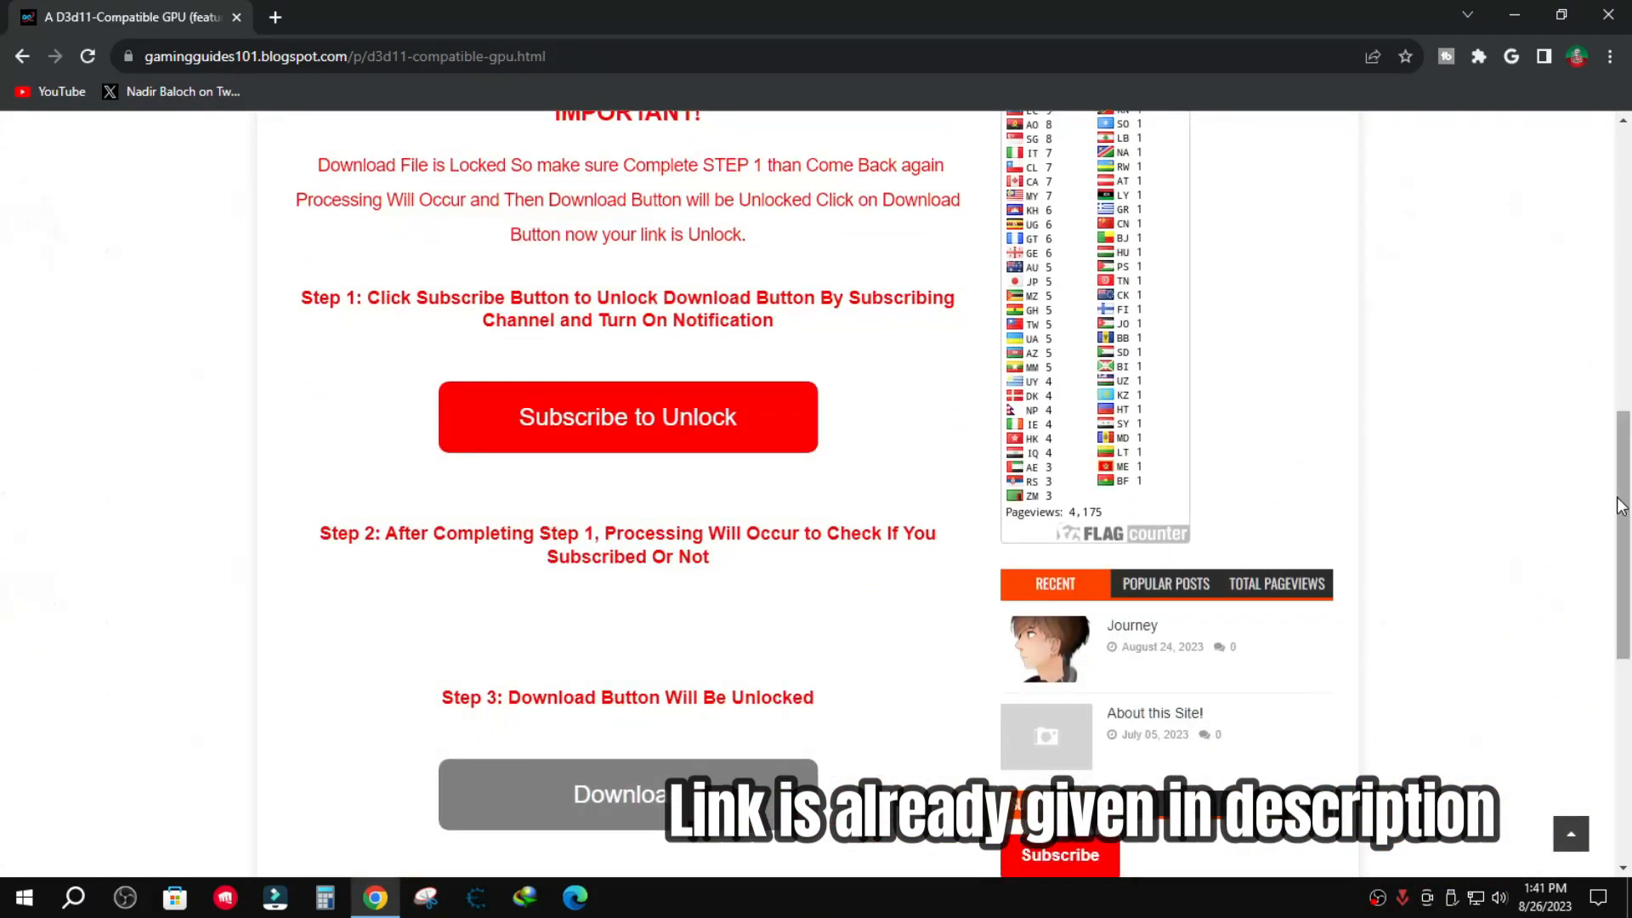
Subscribe to the YouTube channel to unlock the fix download on the blog page.
left_click(628, 417)
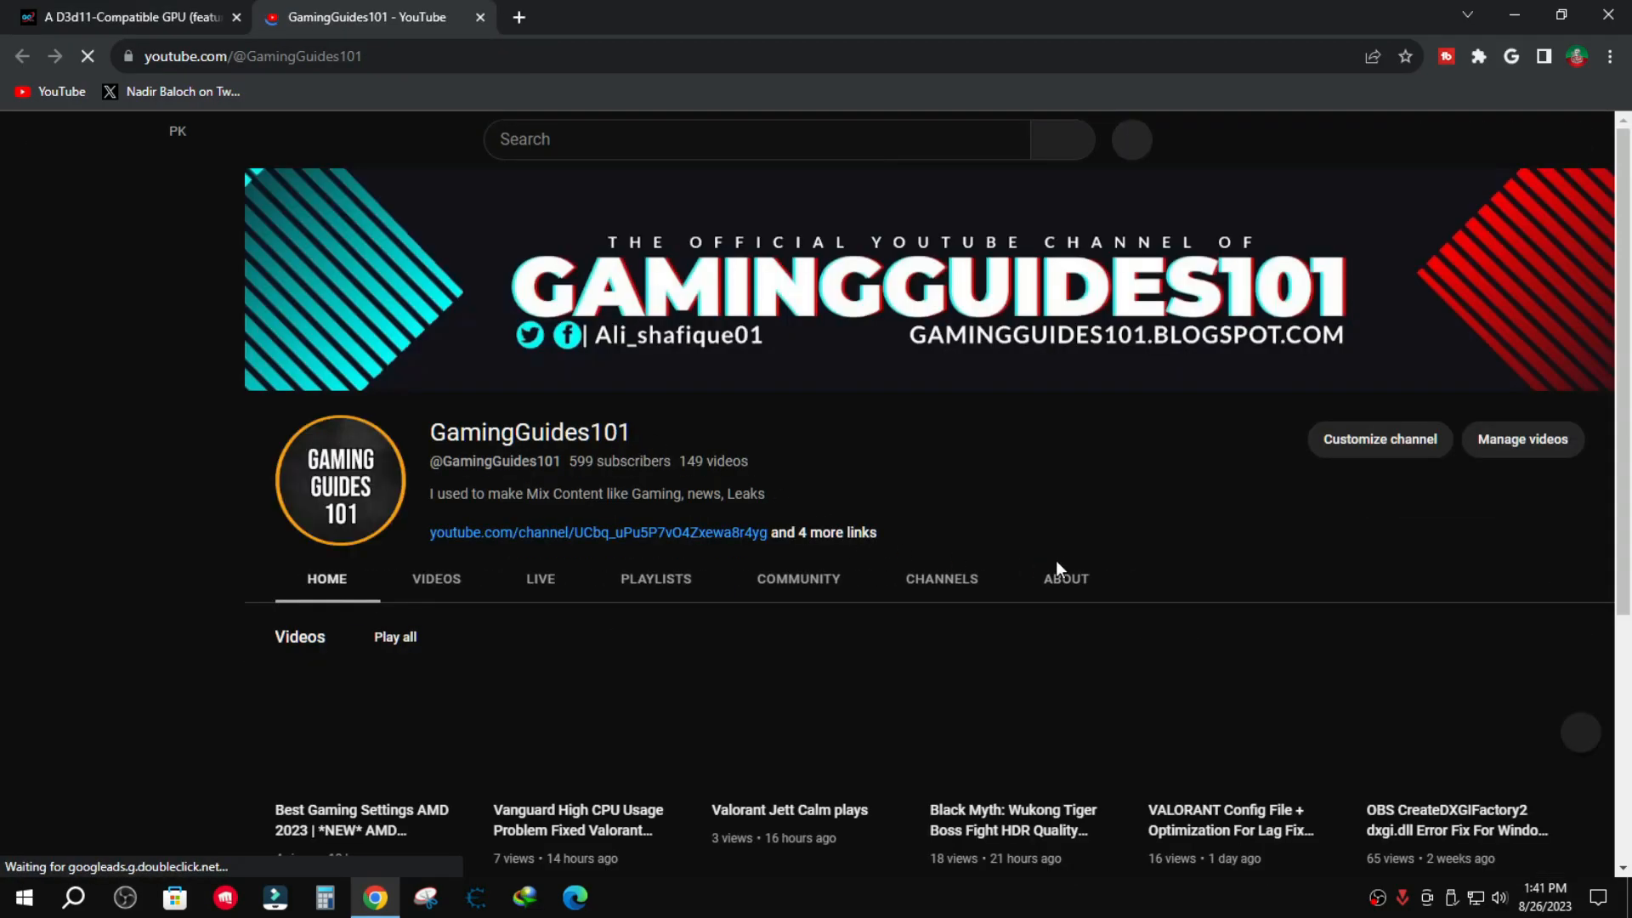
left_click(124, 17)
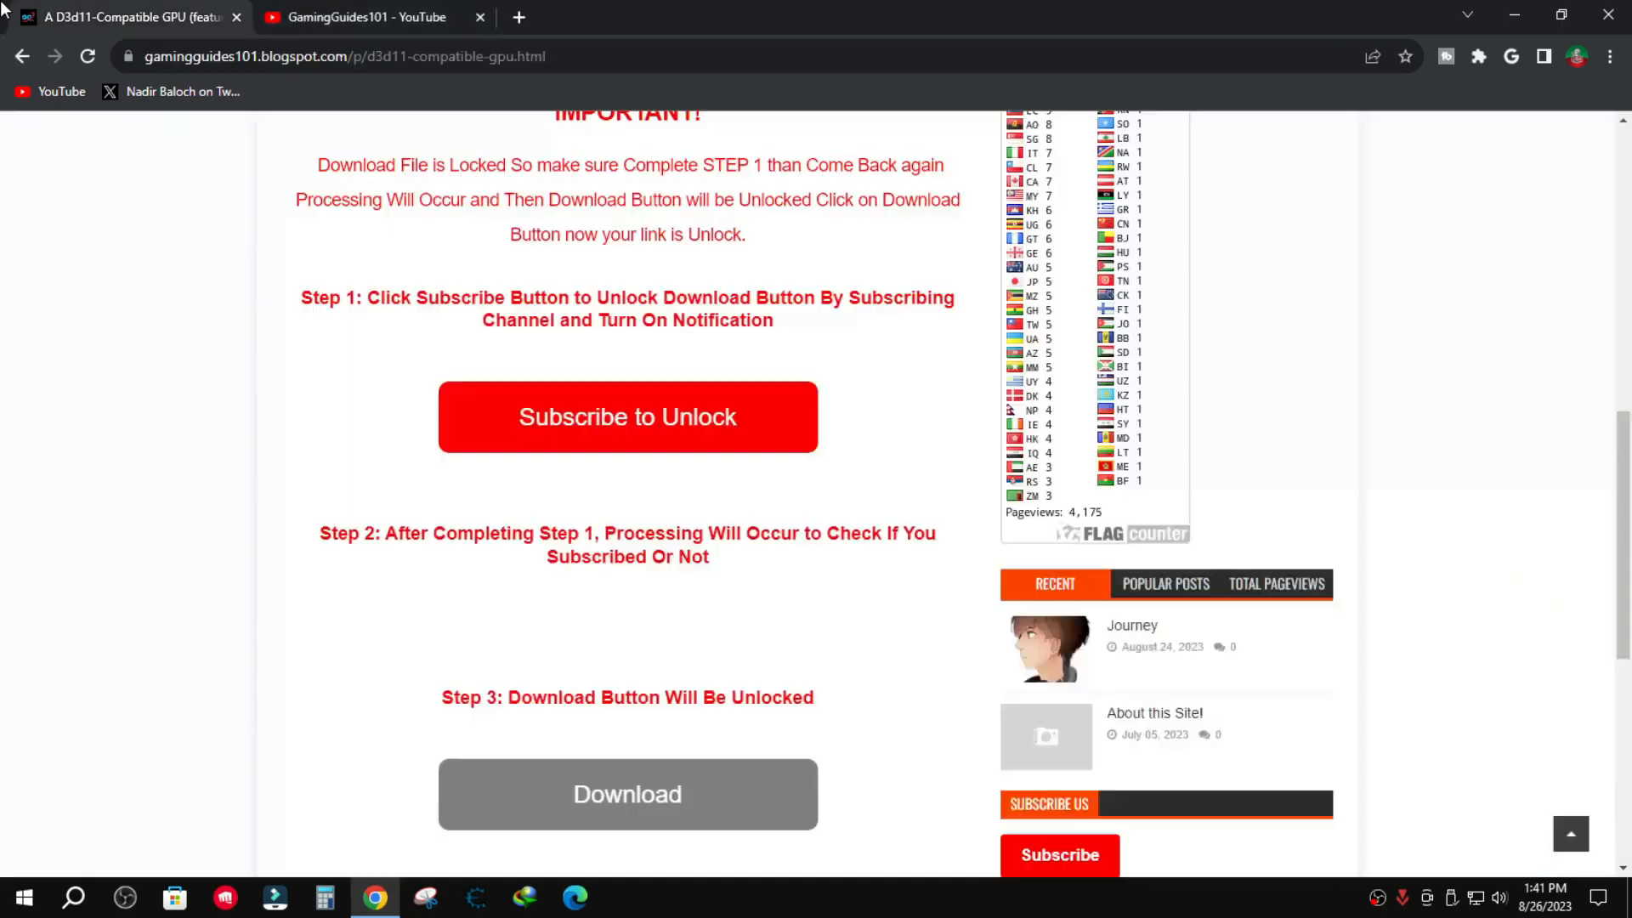
left_click(627, 417)
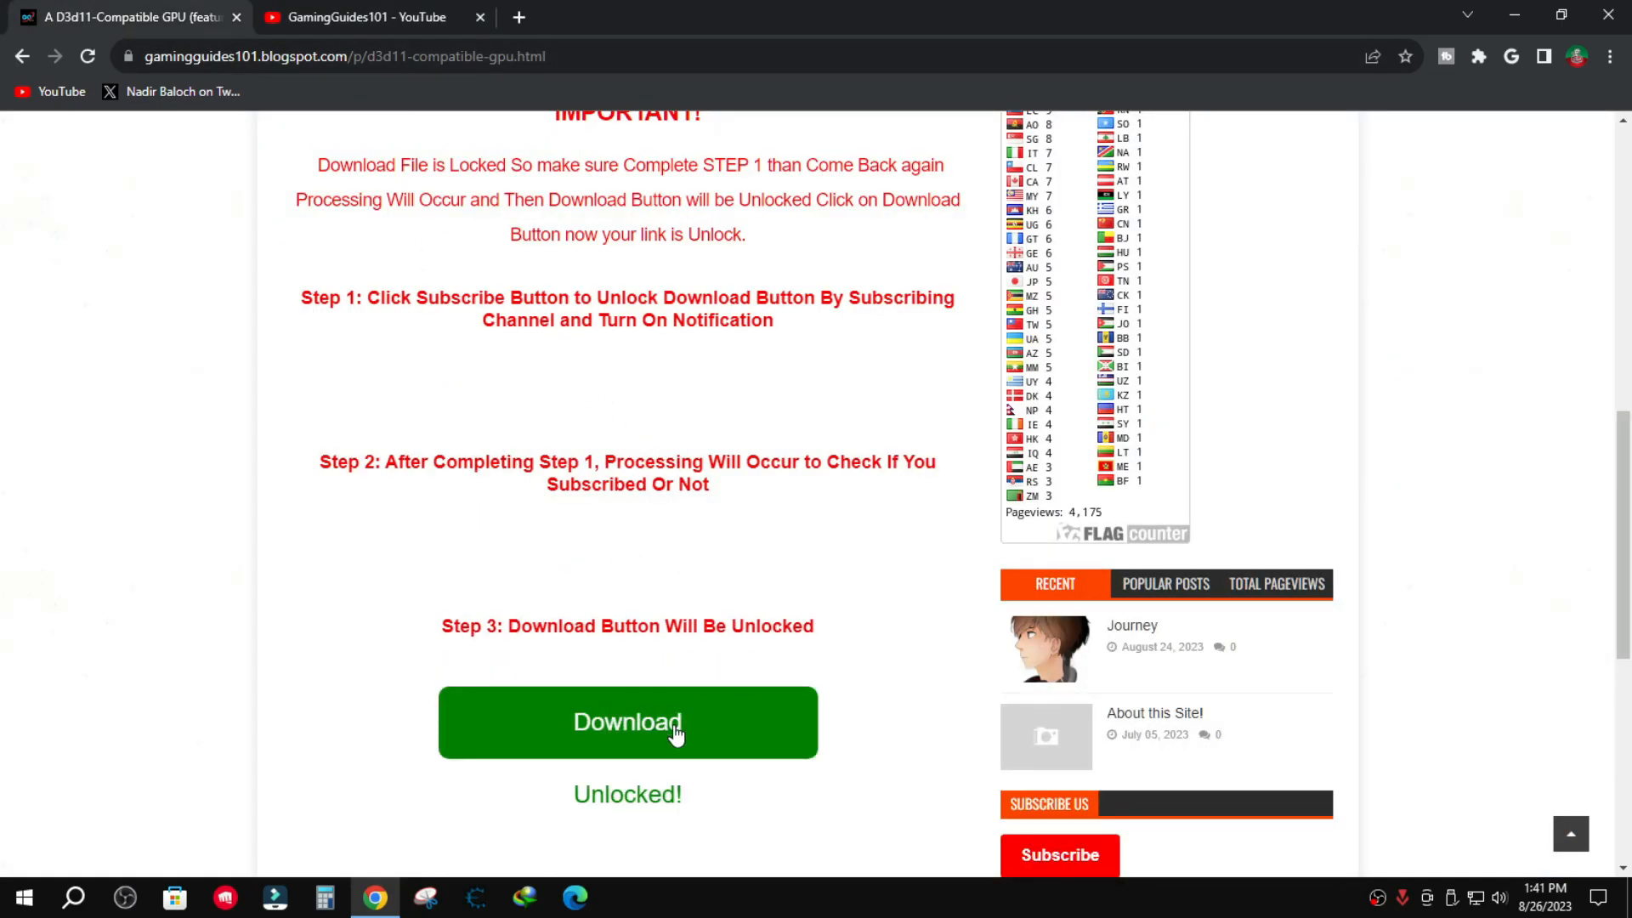
Follow the unlocked link, drop the YouTube tab, and download the d3d11-compatible Error Fix rar from MEGA.
left_click(628, 722)
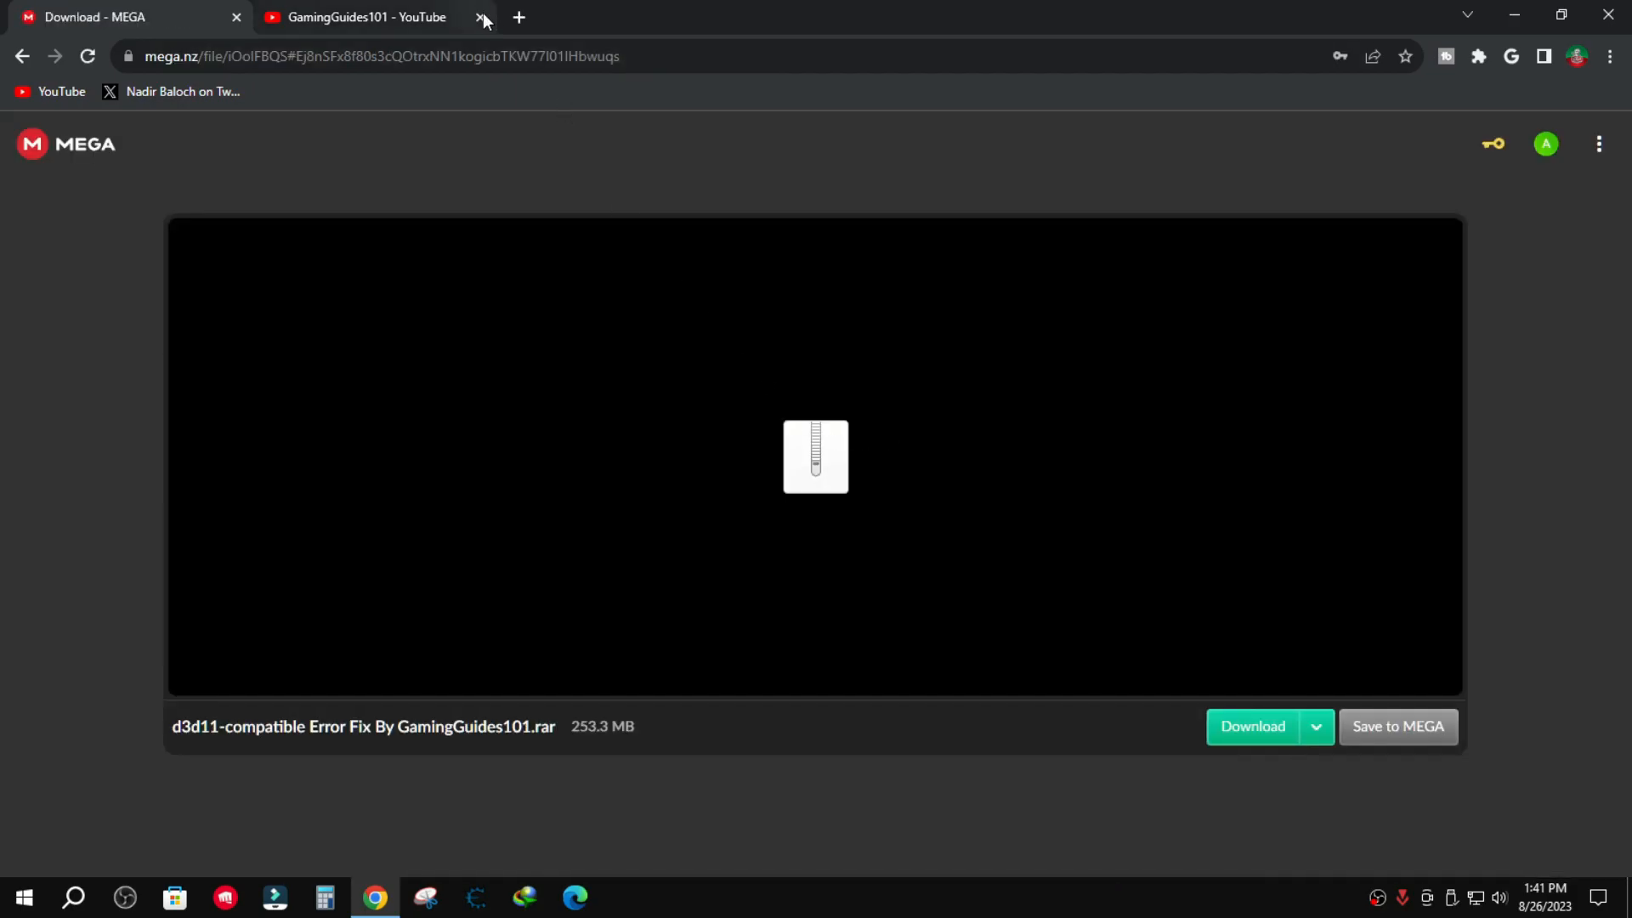
left_click(481, 19)
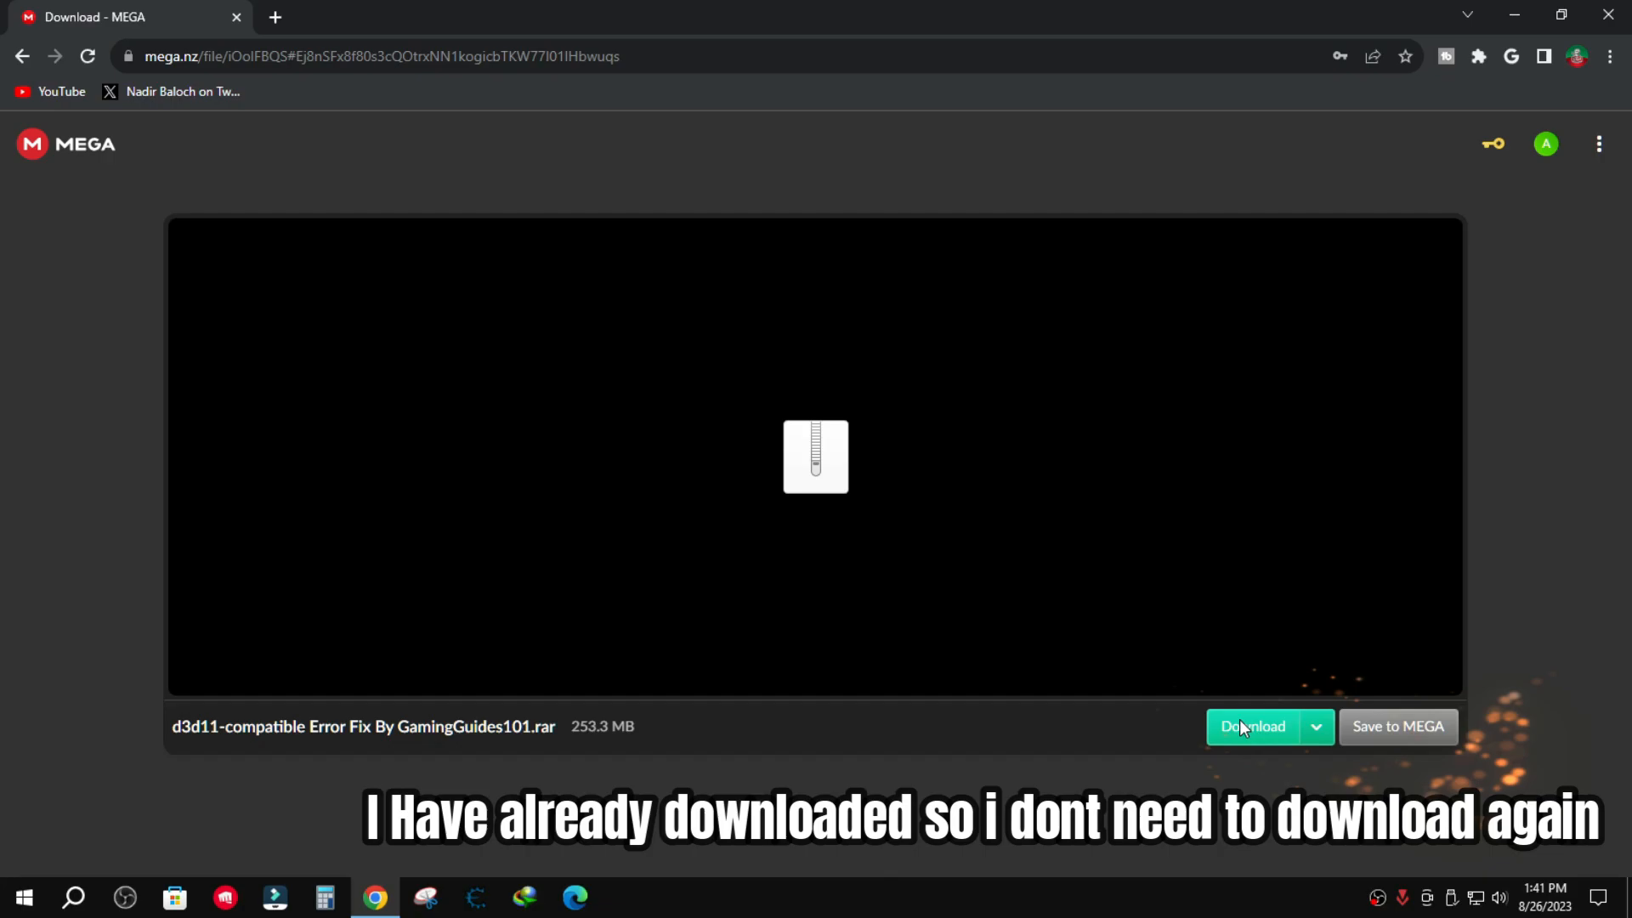
left_click(1253, 726)
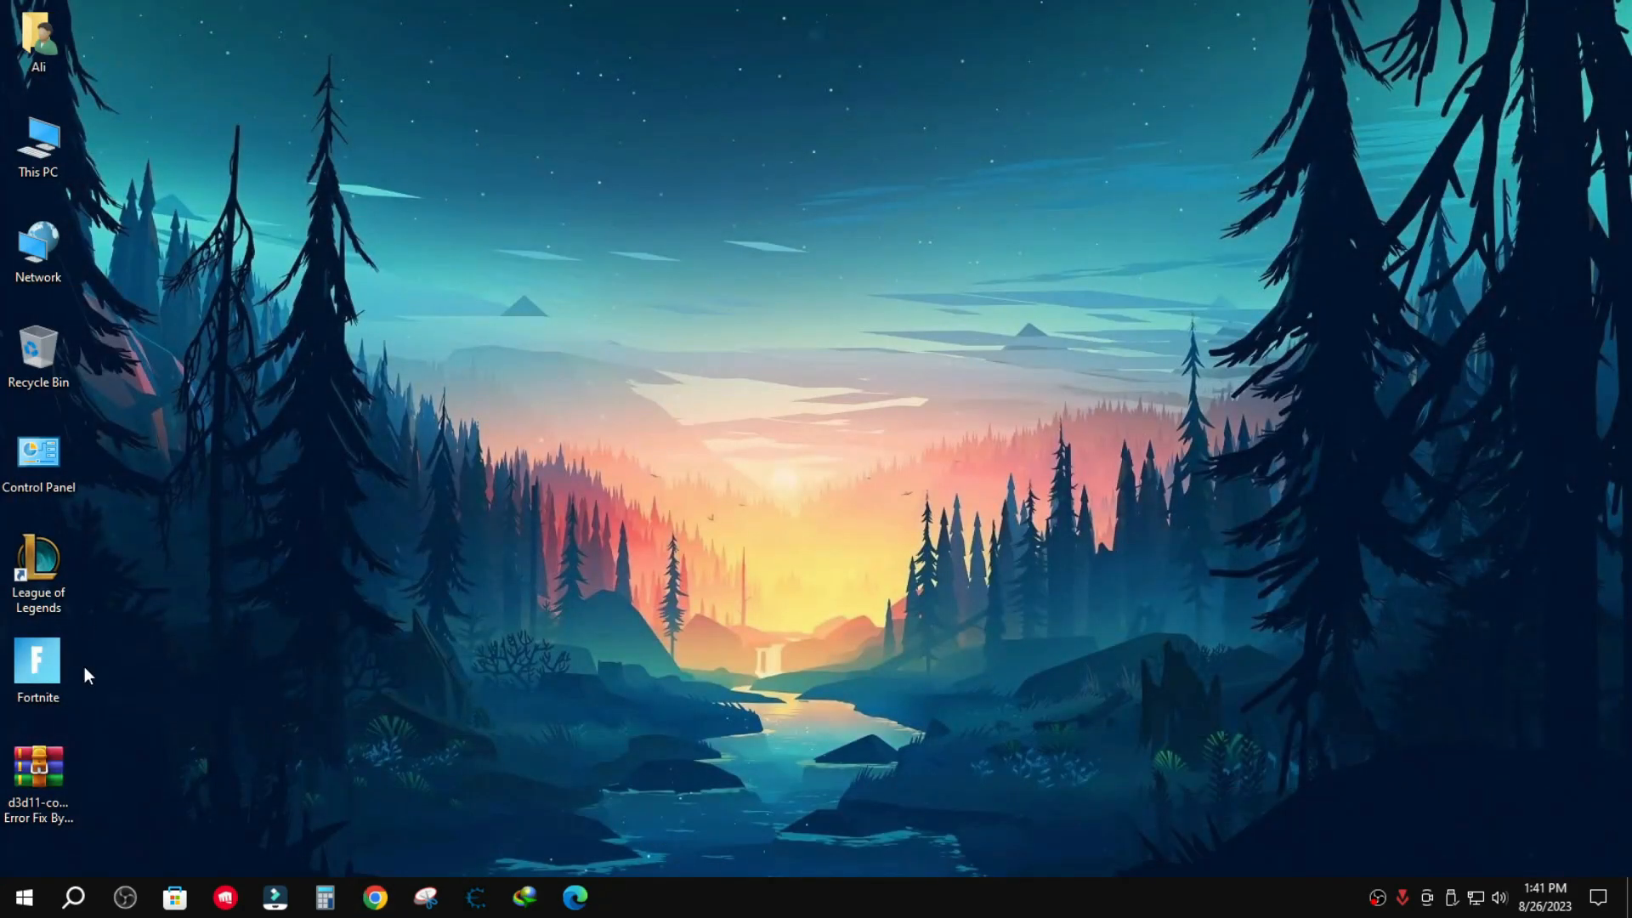
mouse_move(37, 759)
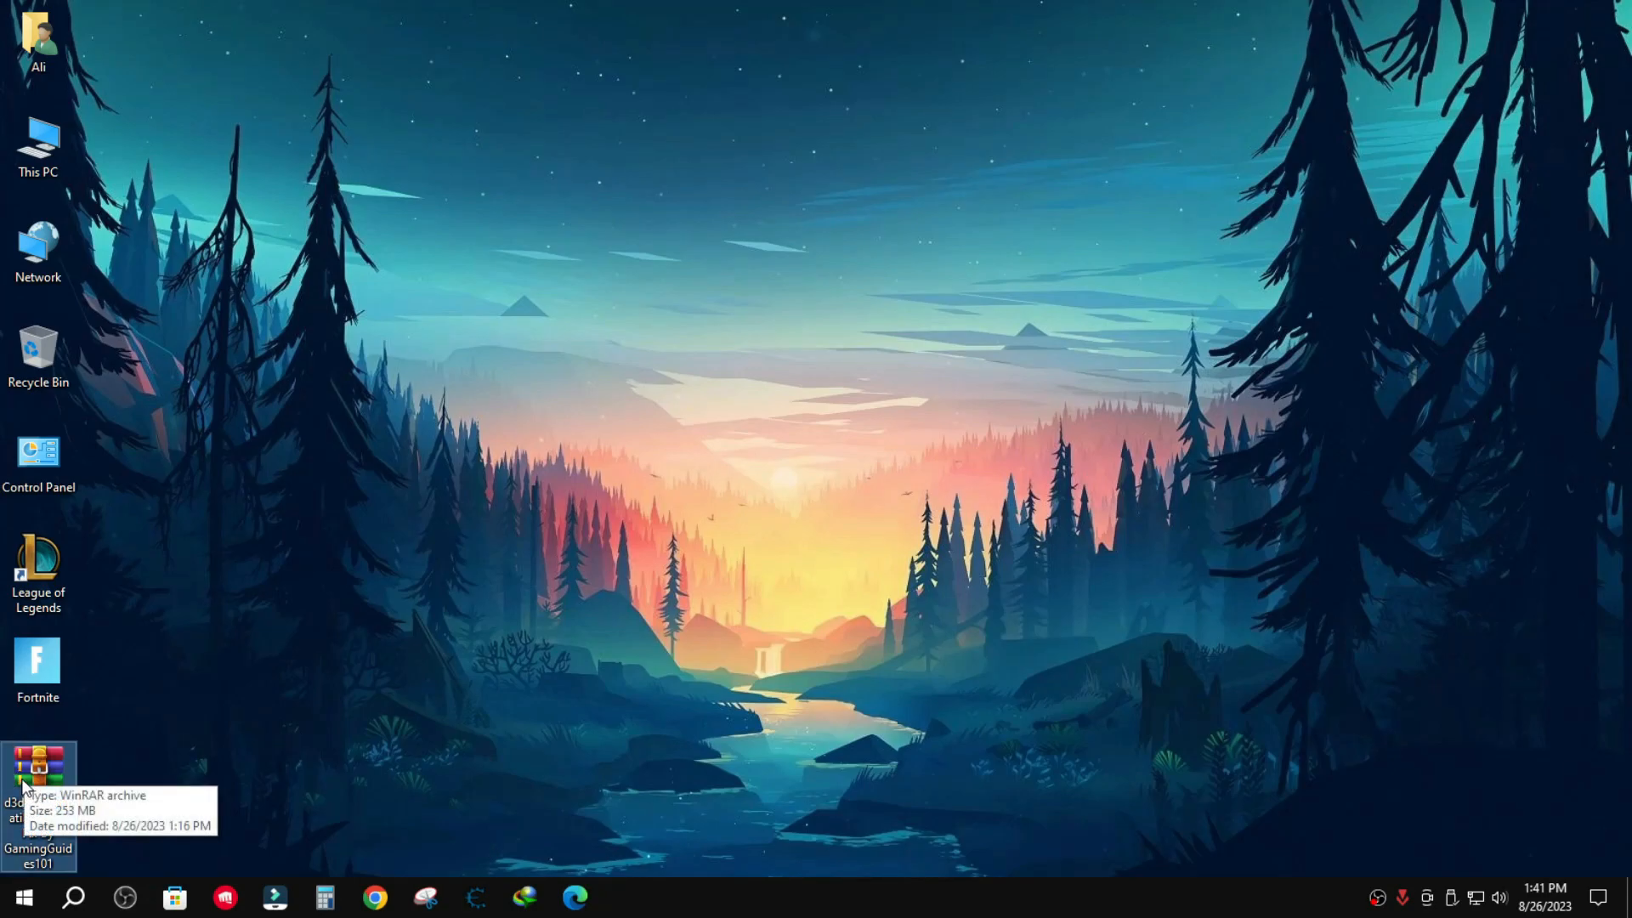
Extract the fix .rar onto the desktop with Extract Here.
right_click(40, 775)
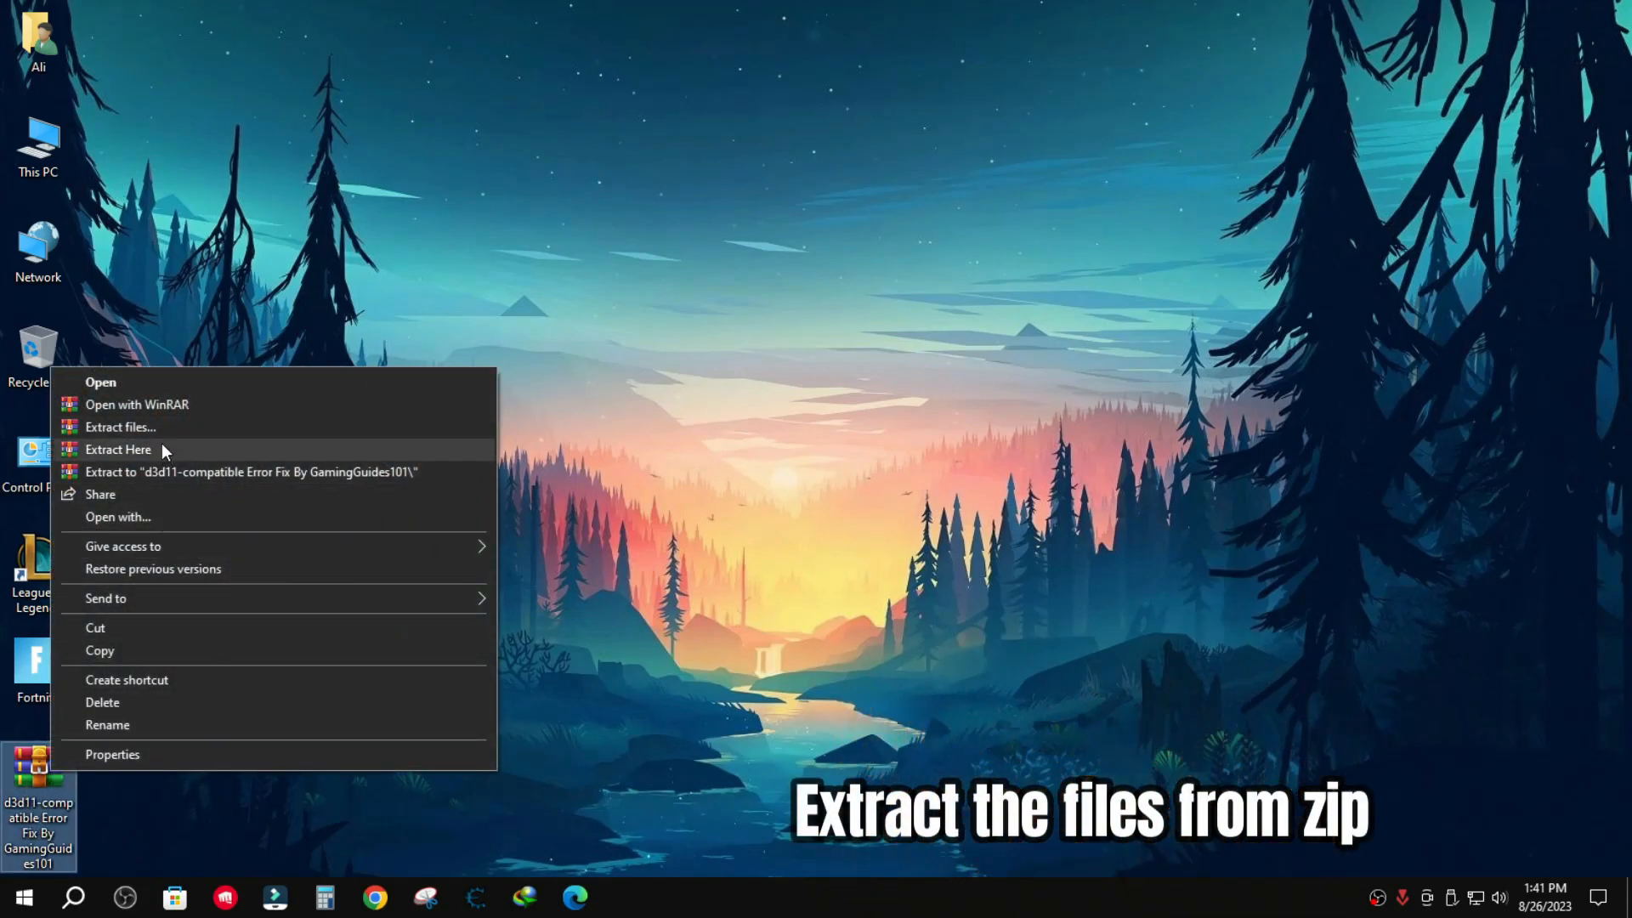
left_click(119, 449)
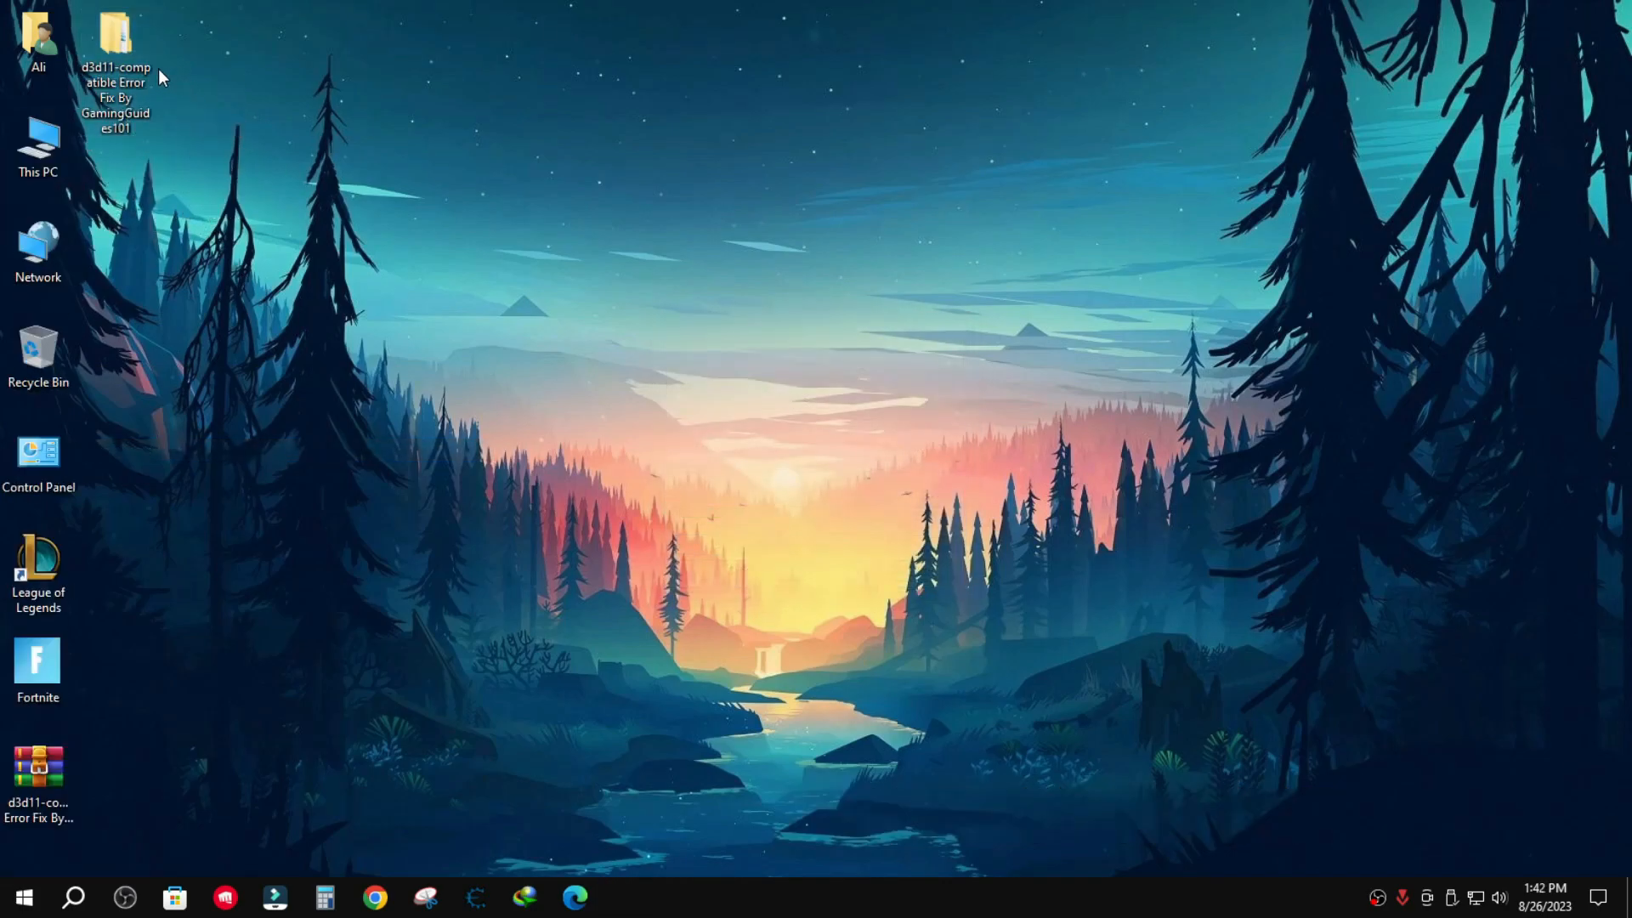
Look inside Step 1's vcredist installers, then return to the fix folder listing Step 1–3.
double_click(114, 36)
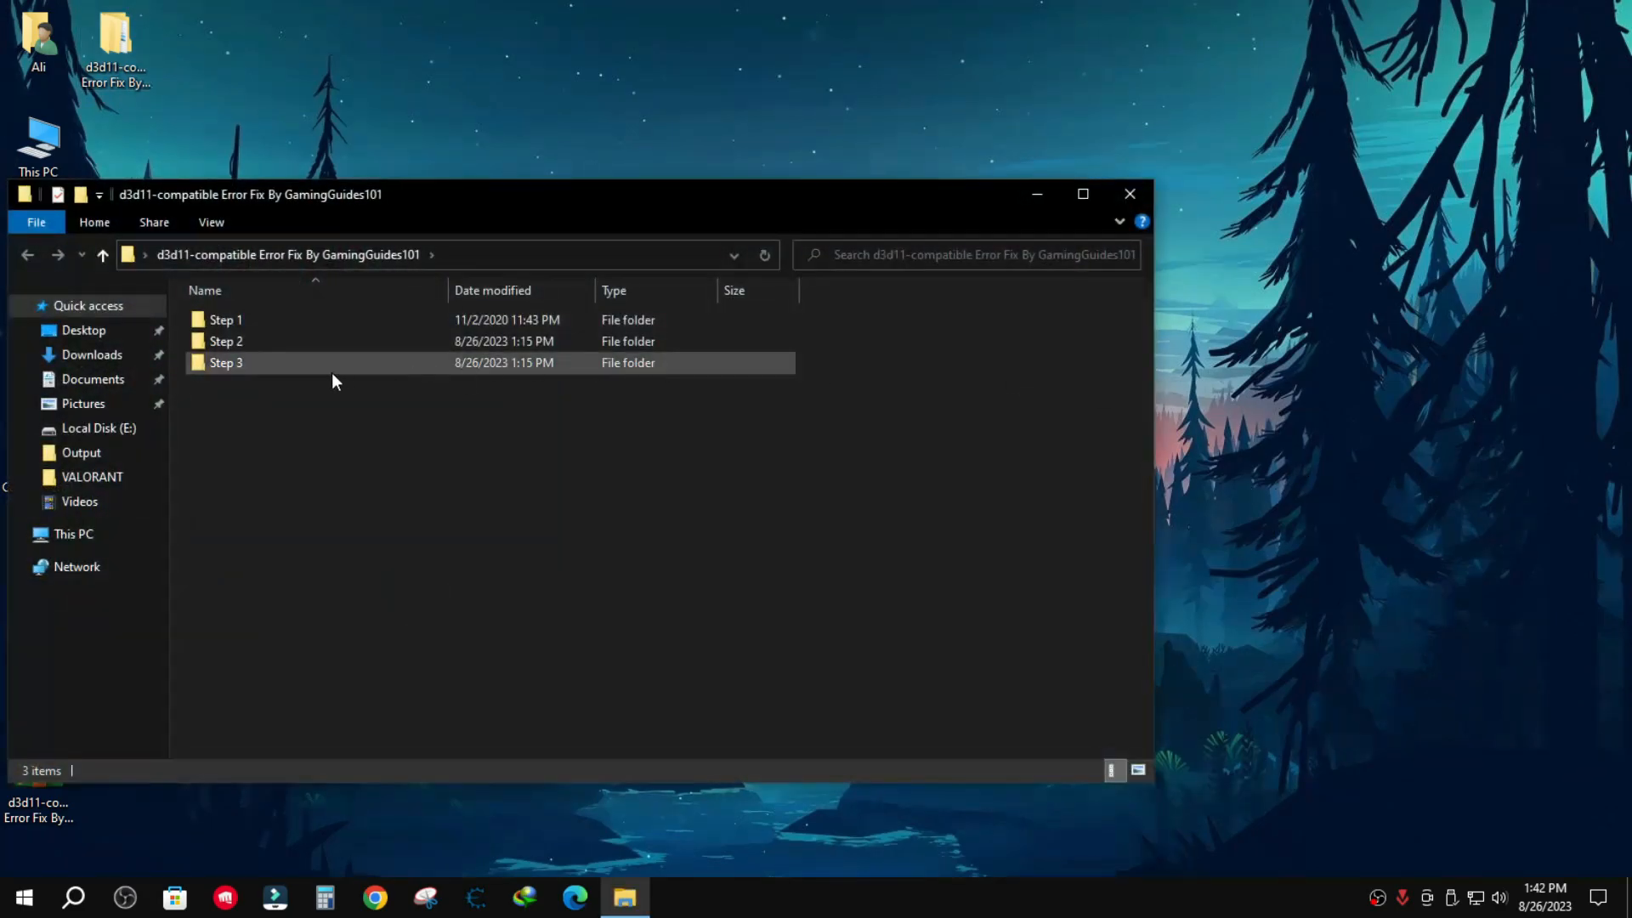
double_click(226, 319)
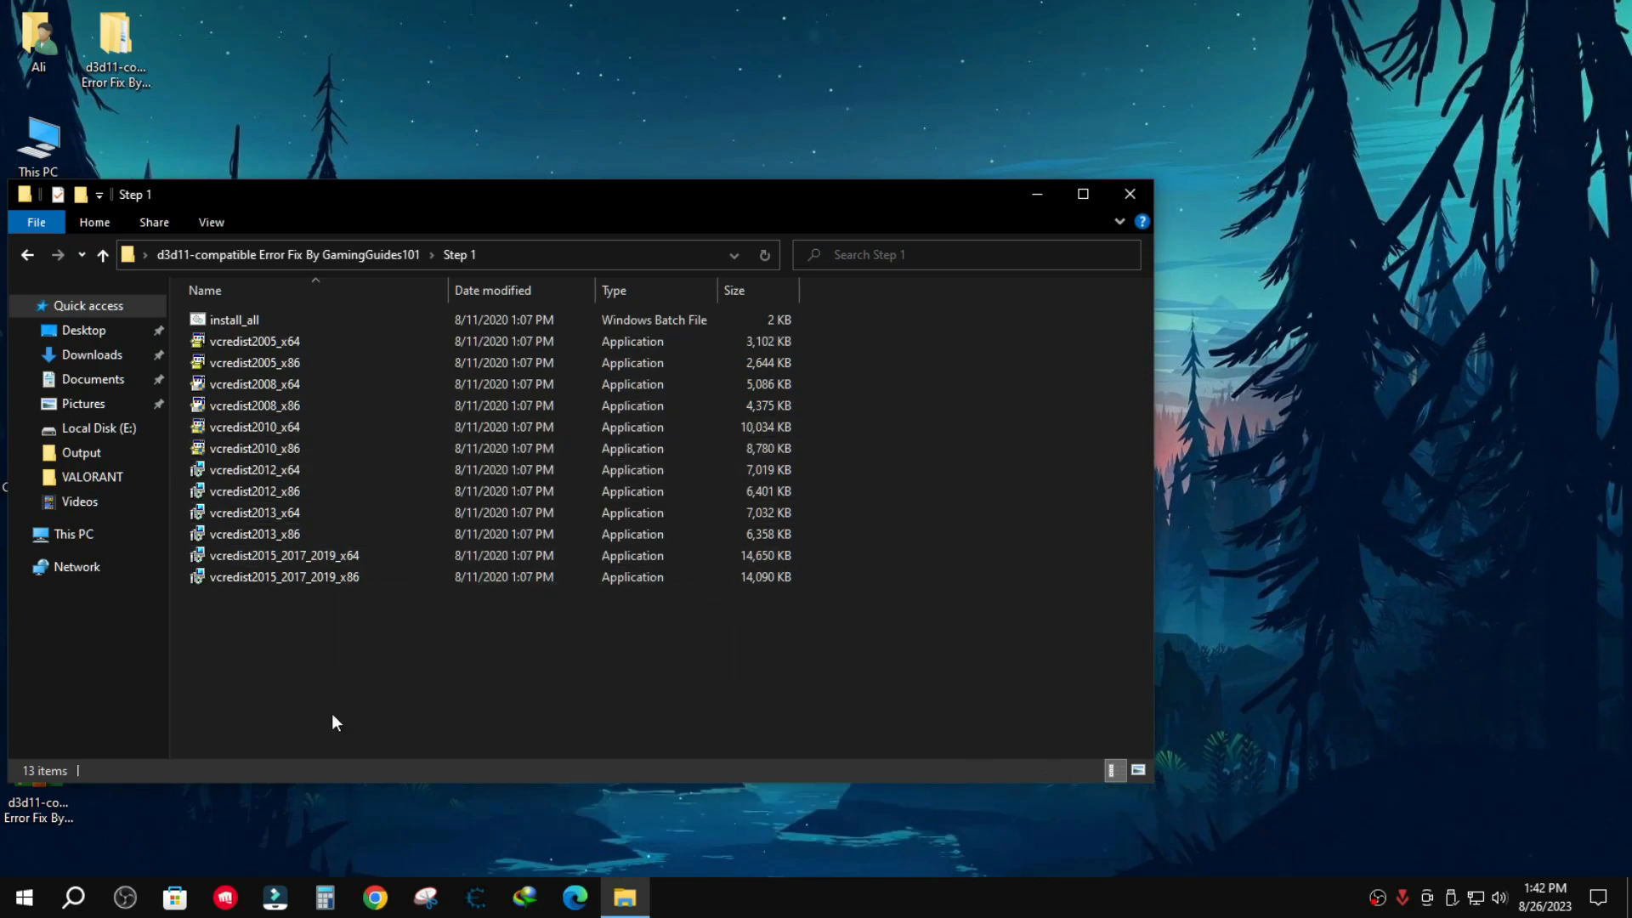
left_click(102, 255)
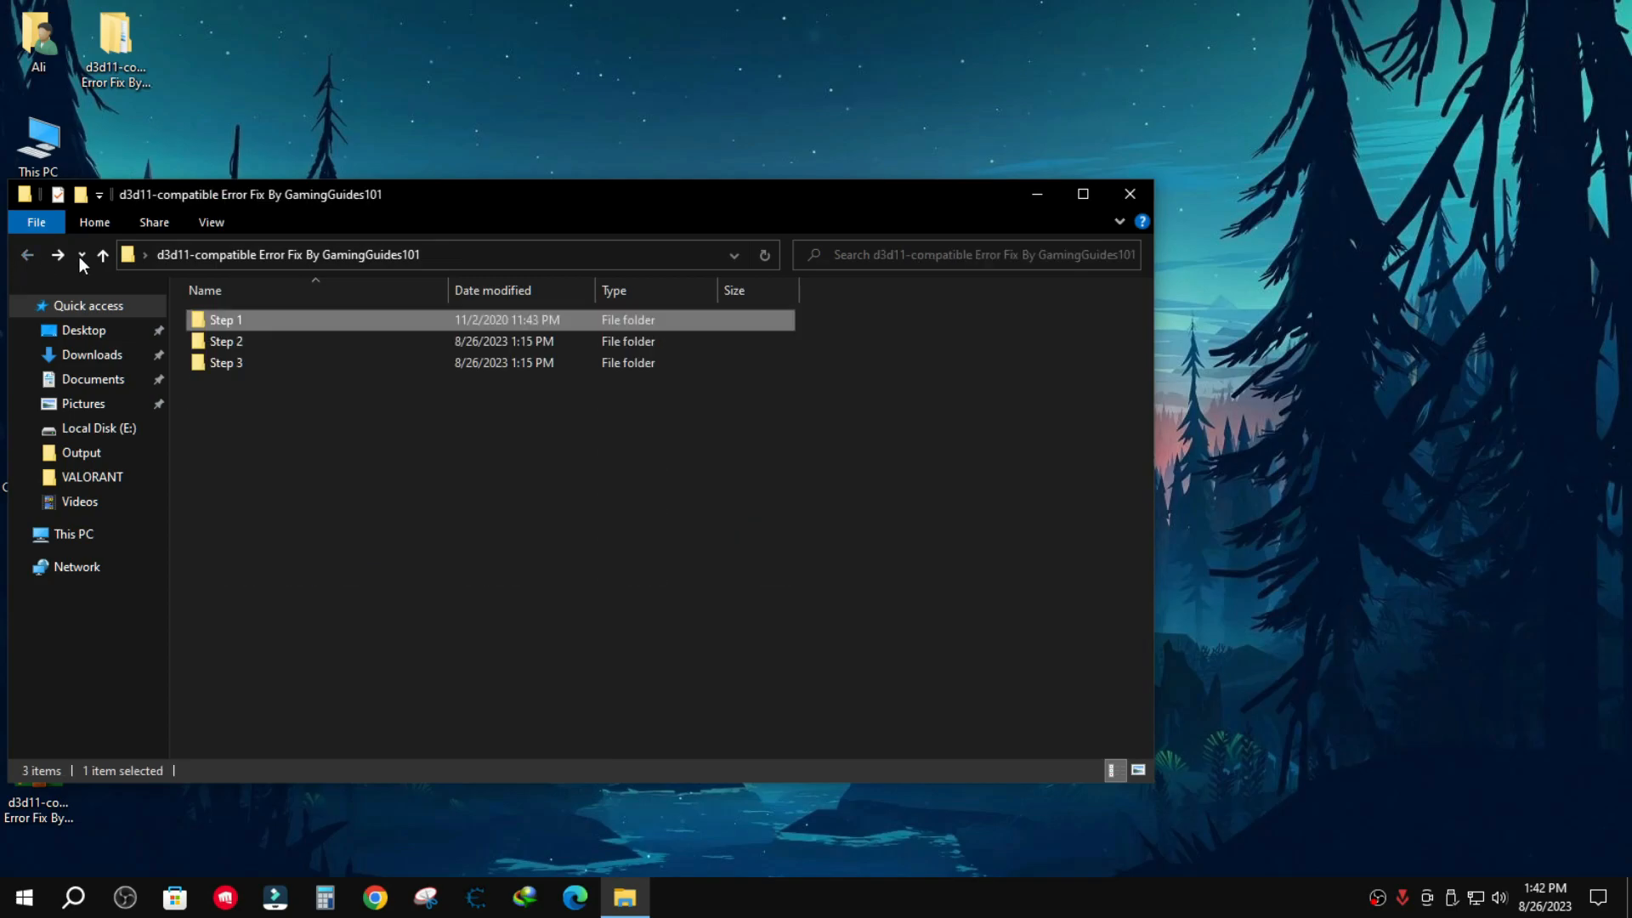
Unpack the DirectX_11_Setup archive inside the Step 2 folder.
double_click(226, 340)
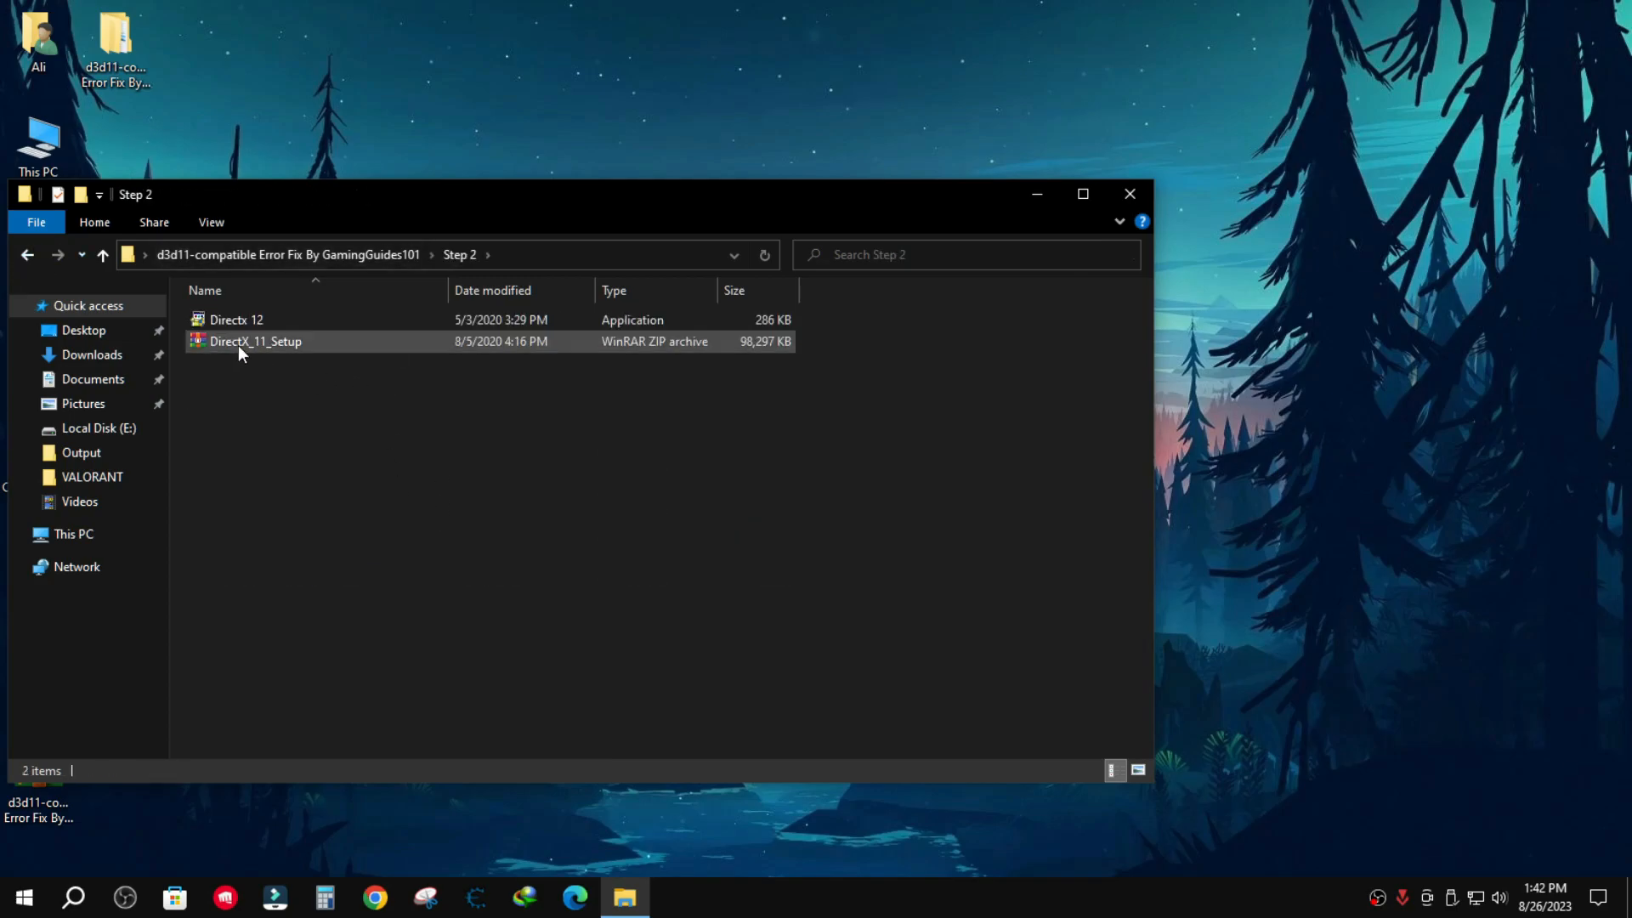
double_click(255, 340)
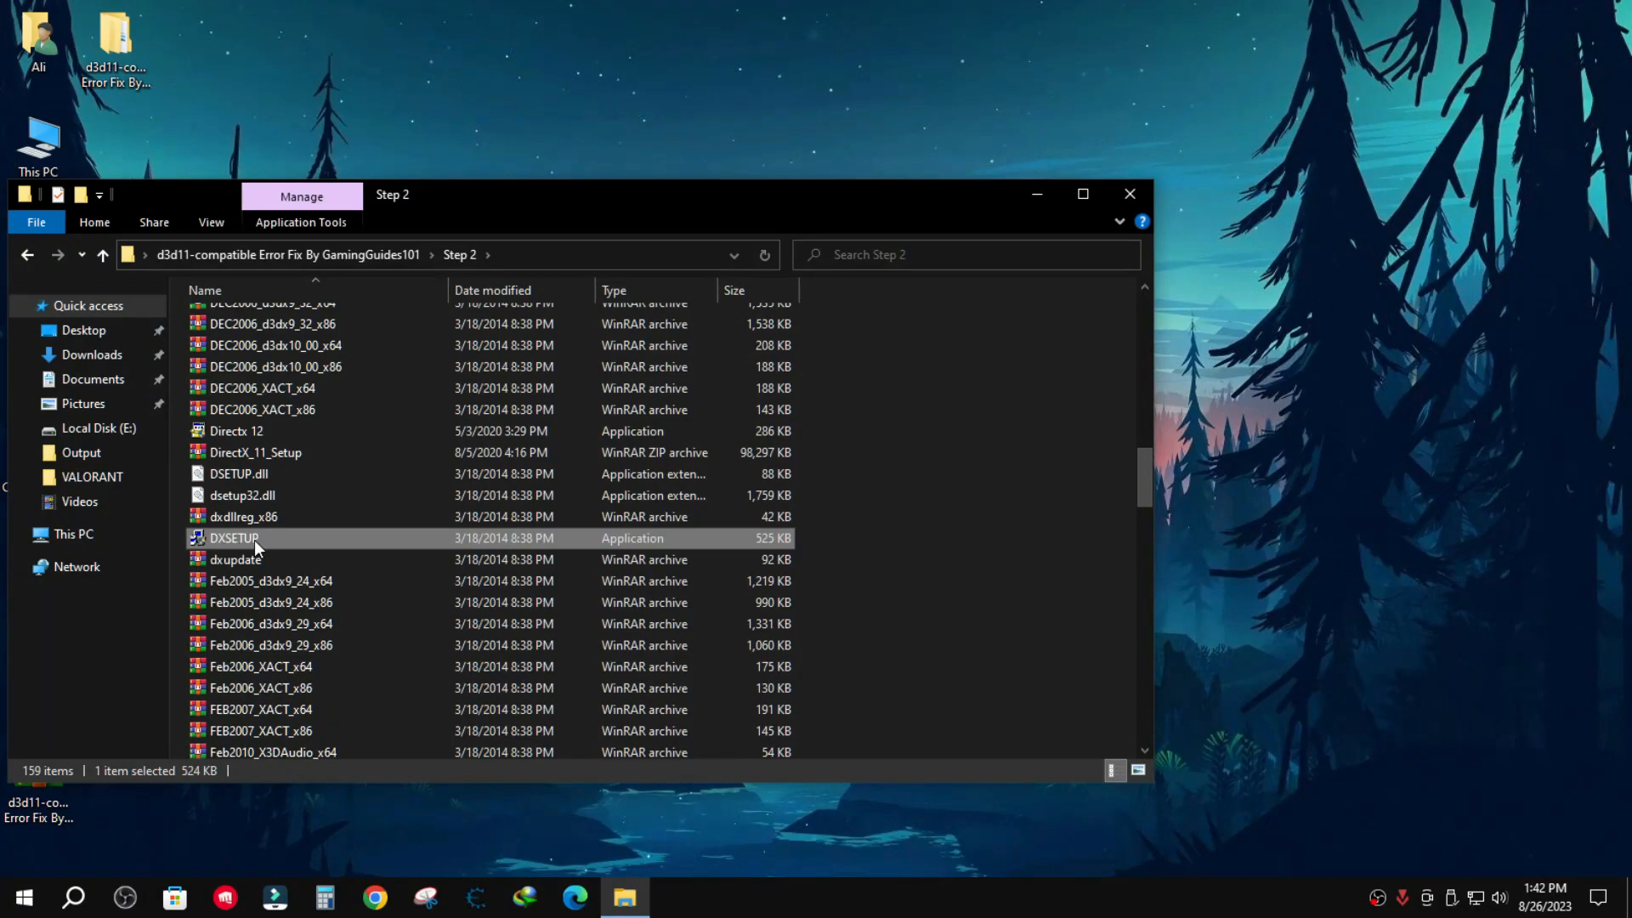
left_click(236, 430)
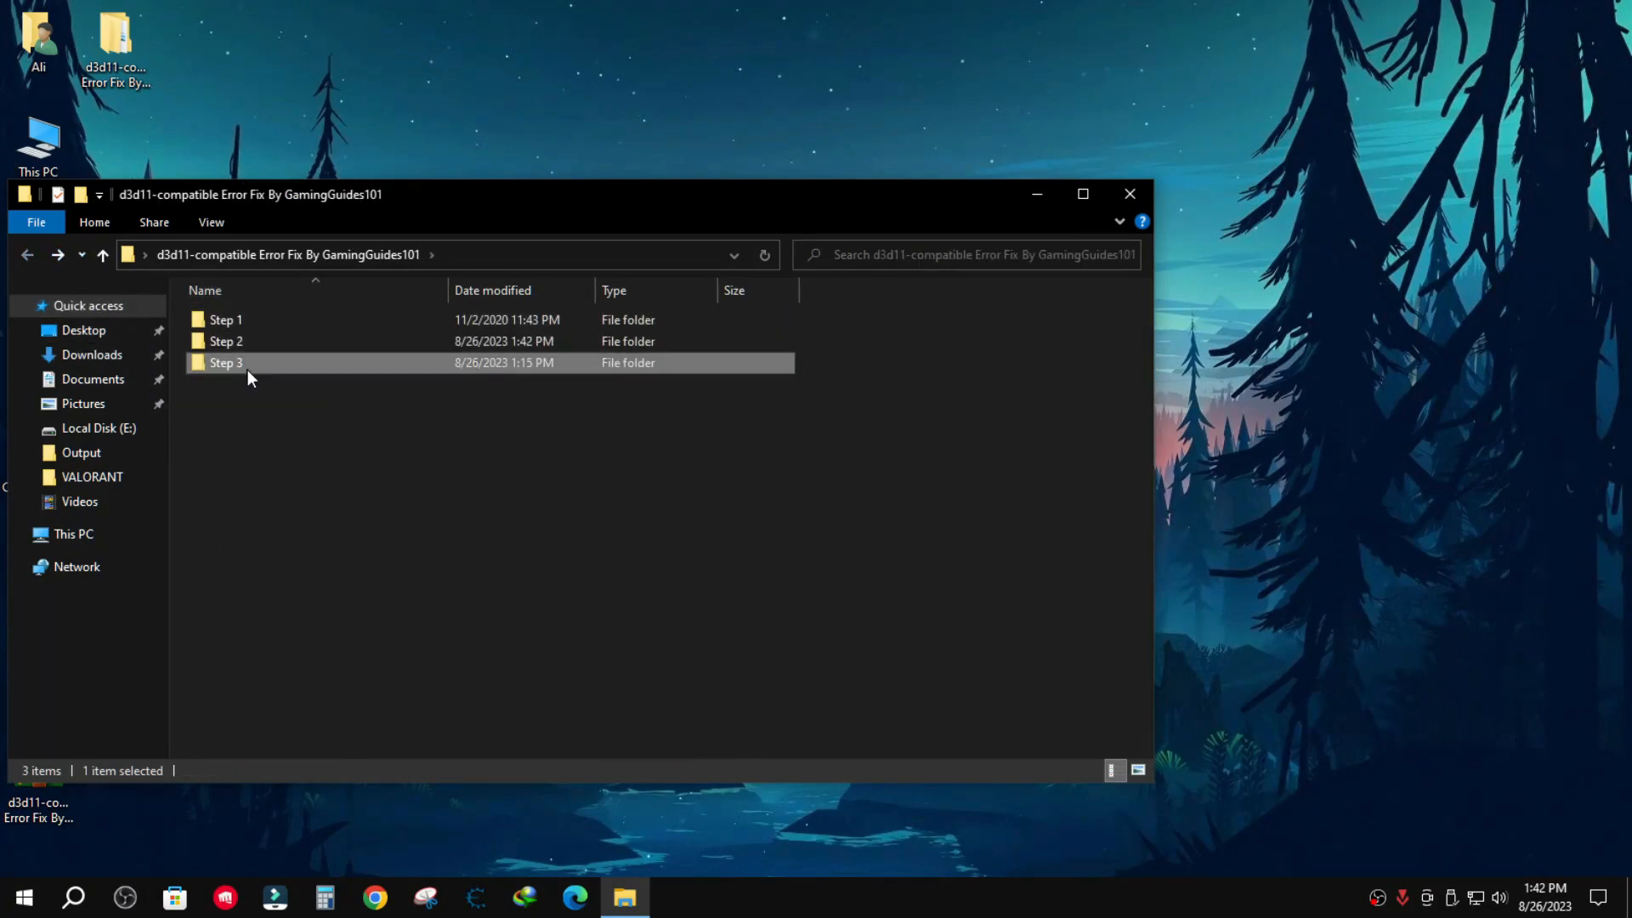
Go to Step 3 and select the RuntimePack_x86_x64 installer.
double_click(227, 362)
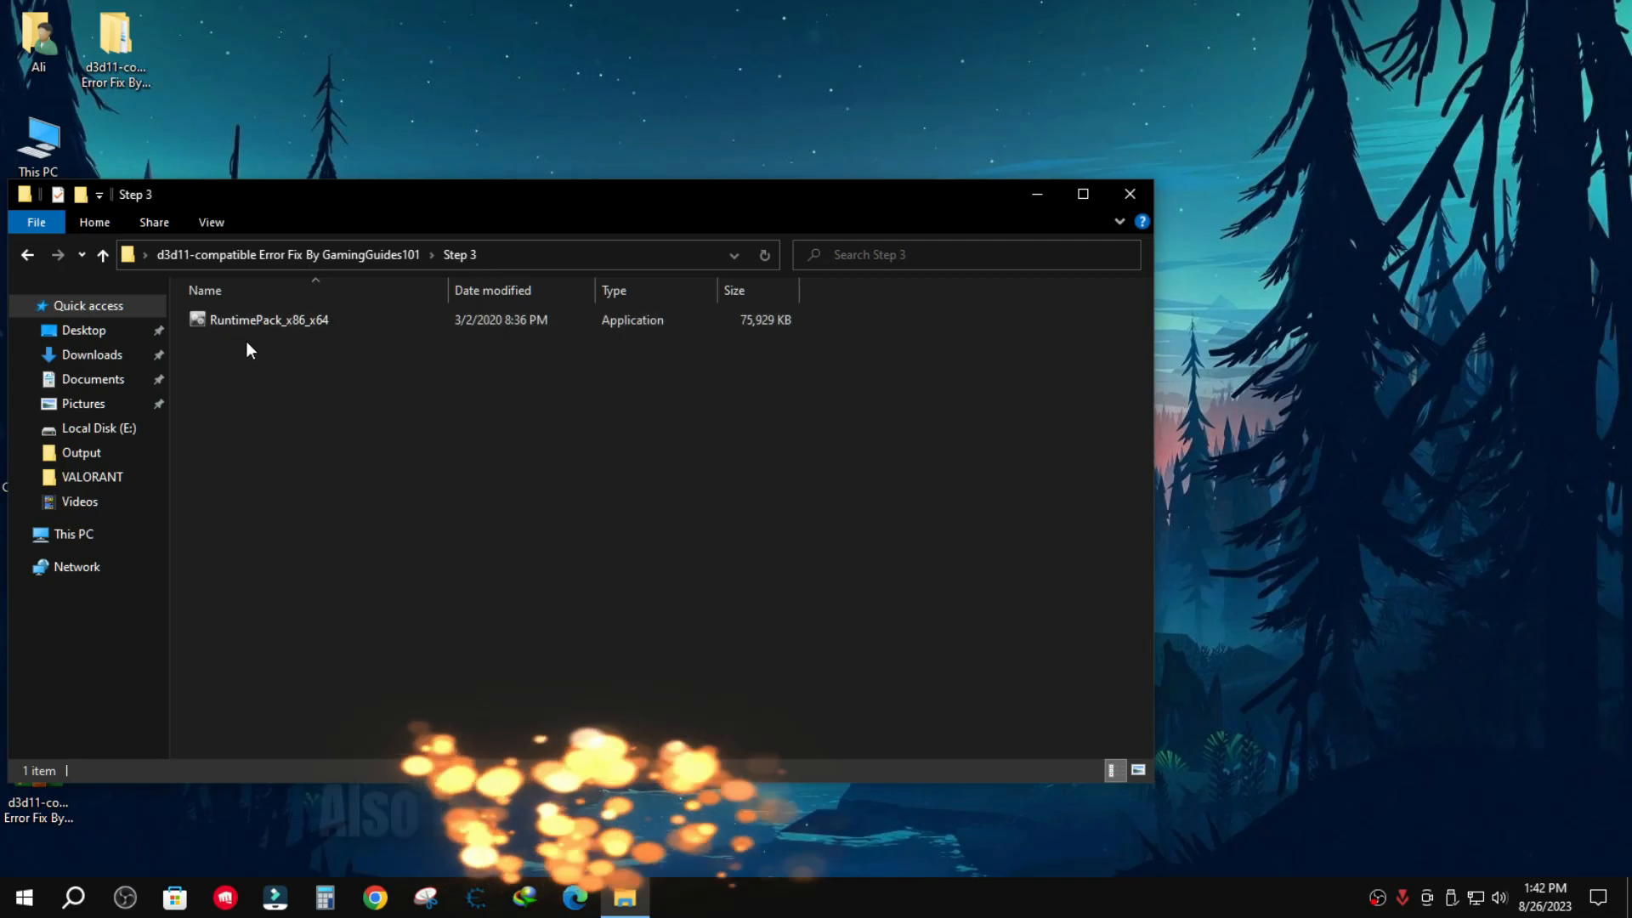
left_click(269, 320)
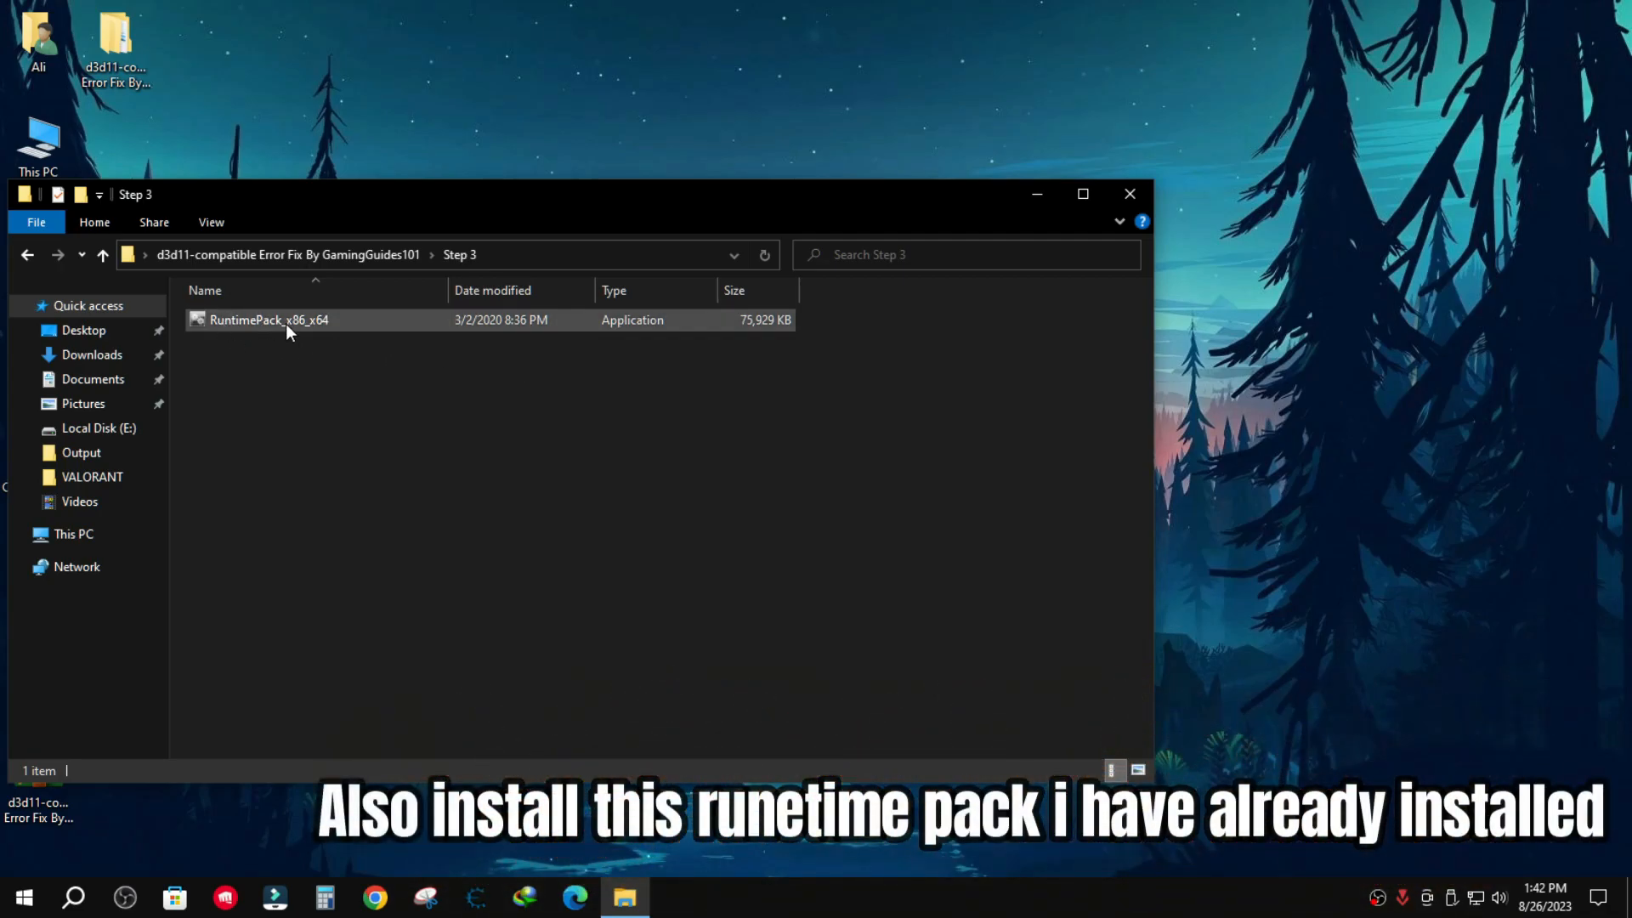